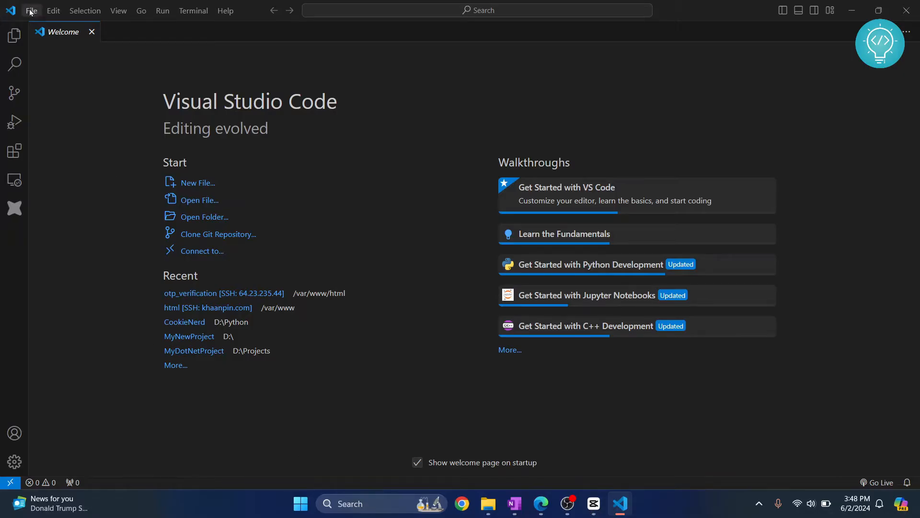
- Start opening a folder and browse to drive D: in the folder picker
{"action": "left_click", "coordinate": [31, 10]}
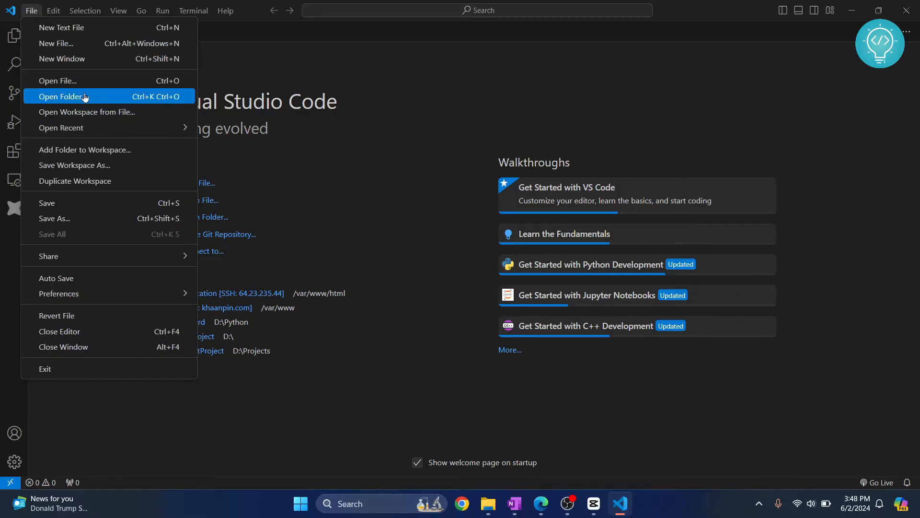
{"action": "left_click", "coordinate": [62, 95]}
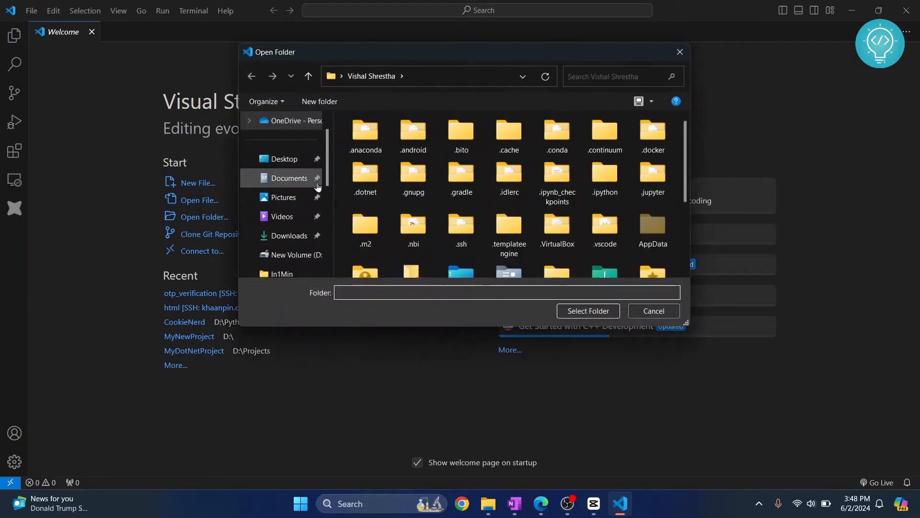
{"action": "mouse_move", "coordinate": [300, 243]}
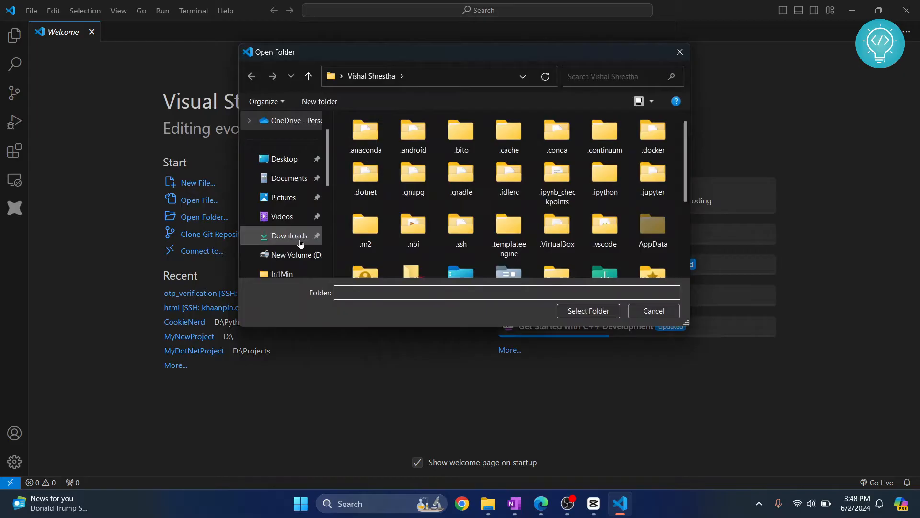
{"action": "left_click", "coordinate": [297, 235]}
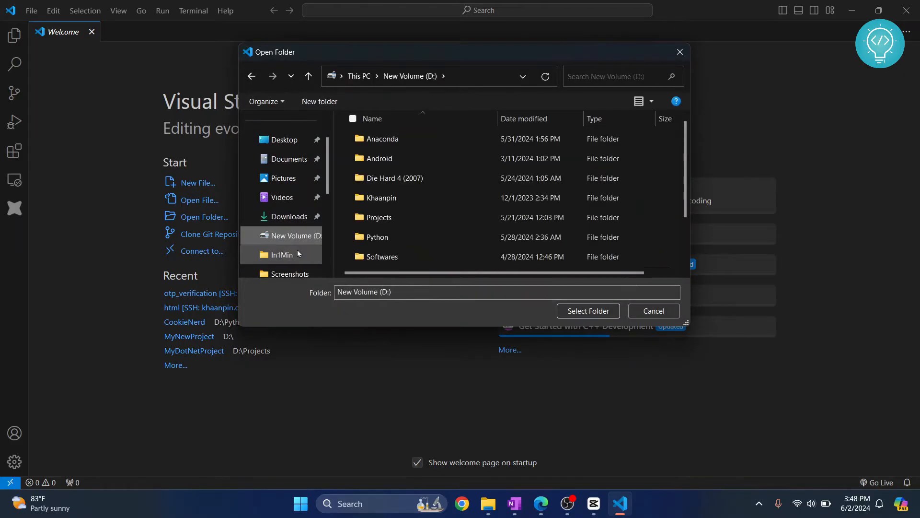
{"action": "scroll", "scroll_direction": "down", "scroll_amount": 3}
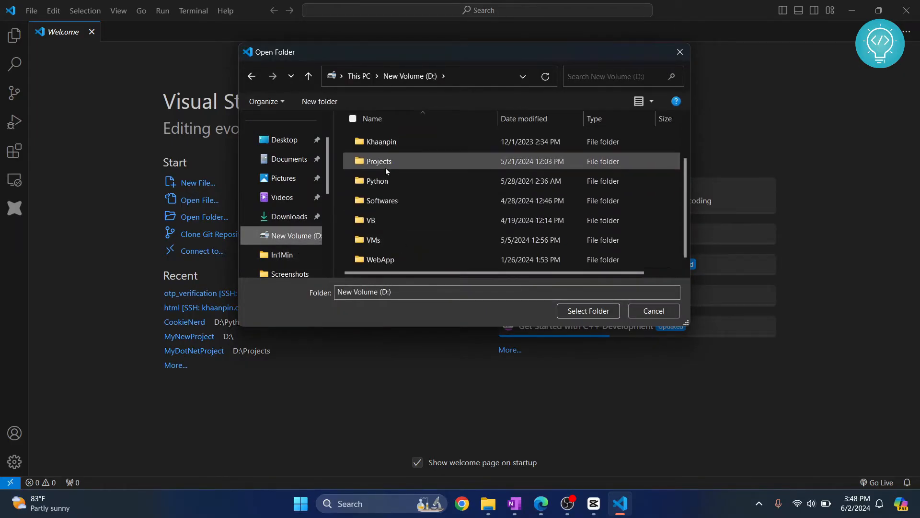
{"action": "mouse_move", "coordinate": [321, 105]}
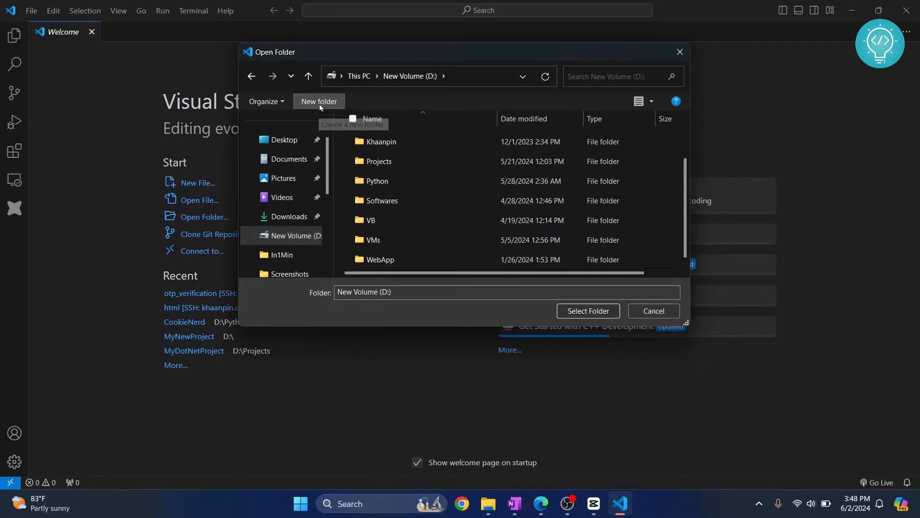
- Create a new DjangoWebApp folder on D: and open it as the workspace
{"action": "left_click", "coordinate": [319, 101]}
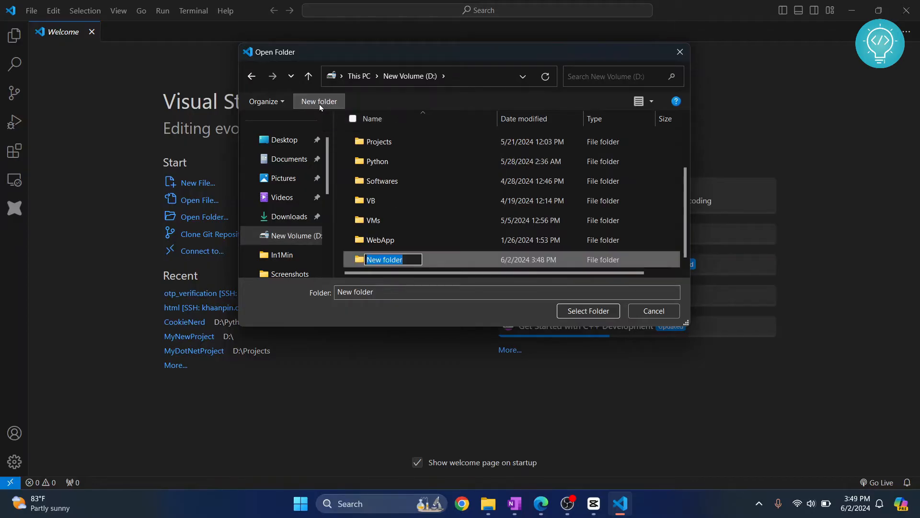
{"action": "type", "text": "DjangoWebApp"}
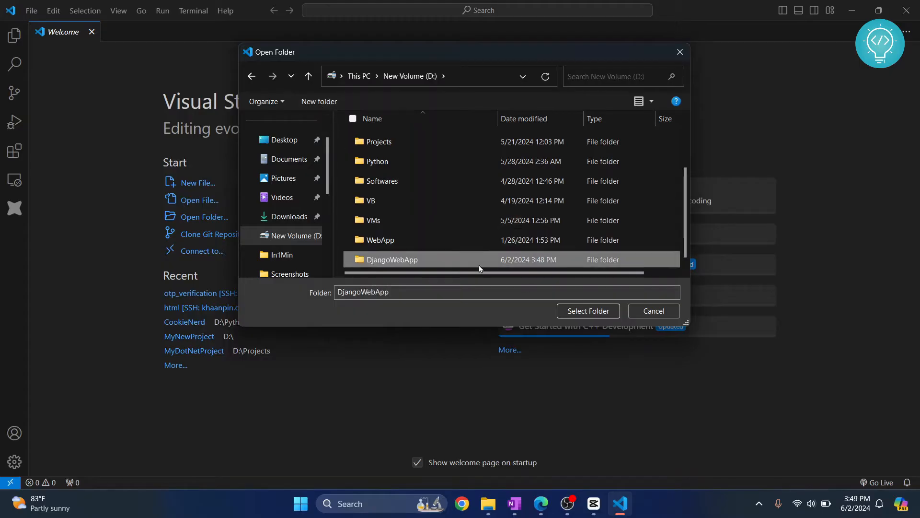
{"action": "left_click", "coordinate": [589, 310]}
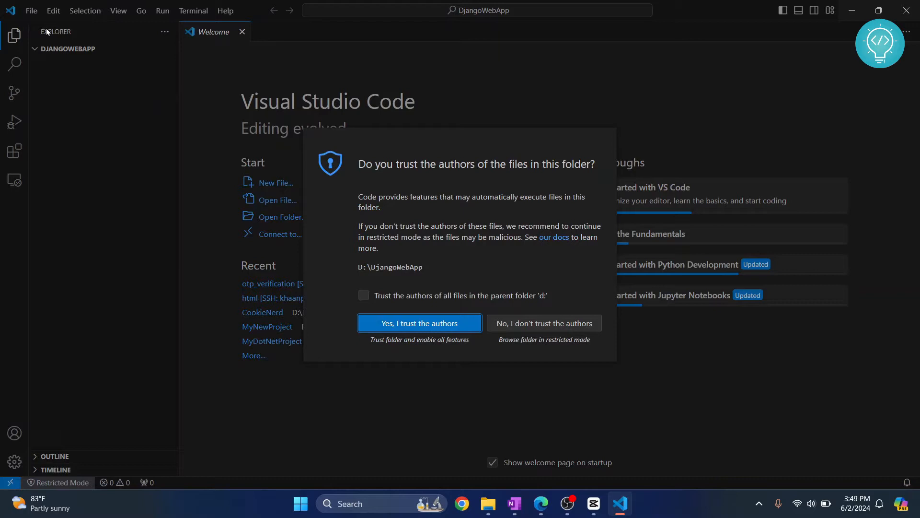
- Trust the folder's authors and expand the empty DJANGOWEBAPP explorer section
{"action": "left_click", "coordinate": [418, 323]}
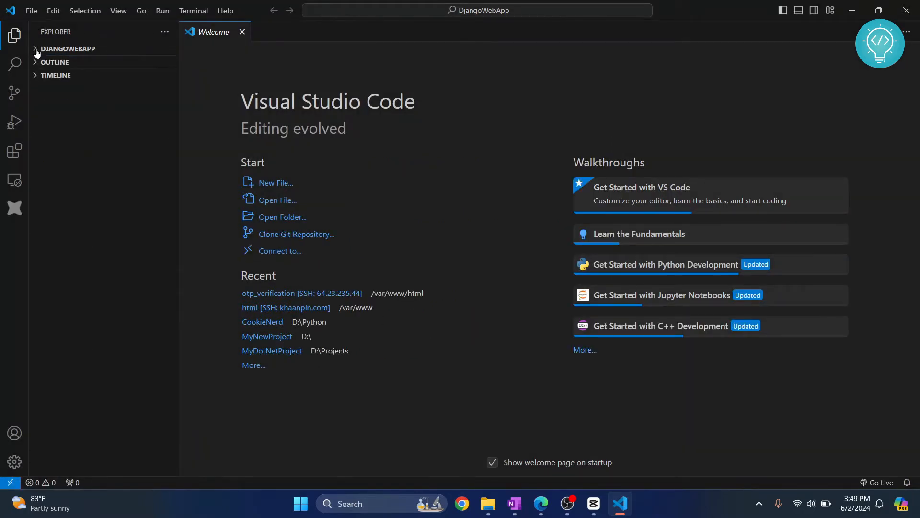
{"action": "left_click", "coordinate": [68, 49]}
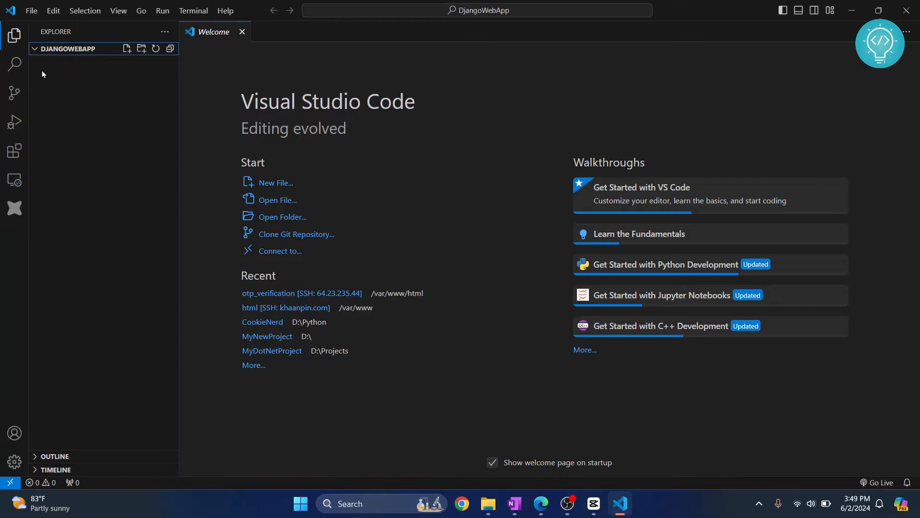
{"action": "mouse_move", "coordinate": [108, 90]}
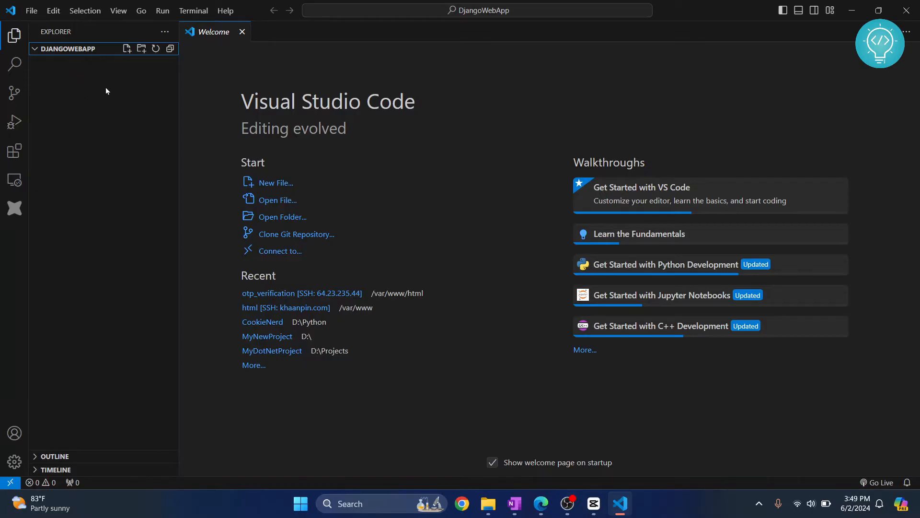
{"action": "mouse_move", "coordinate": [146, 125]}
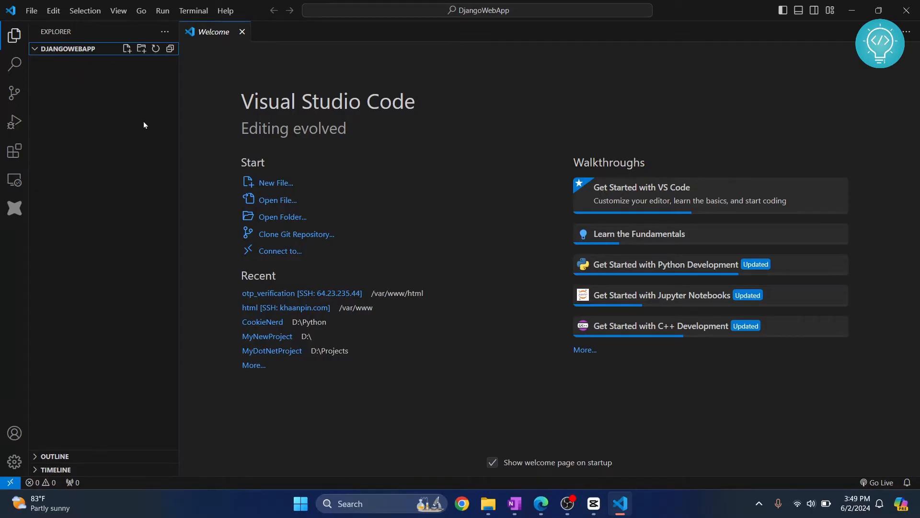
{"action": "mouse_move", "coordinate": [88, 81]}
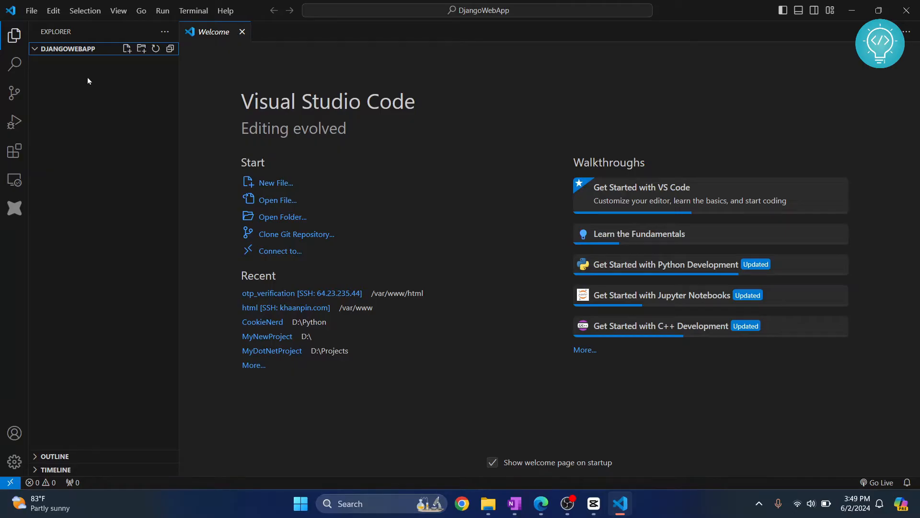
- Open a new integrated terminal and resize its panel
{"action": "left_click", "coordinate": [193, 11]}
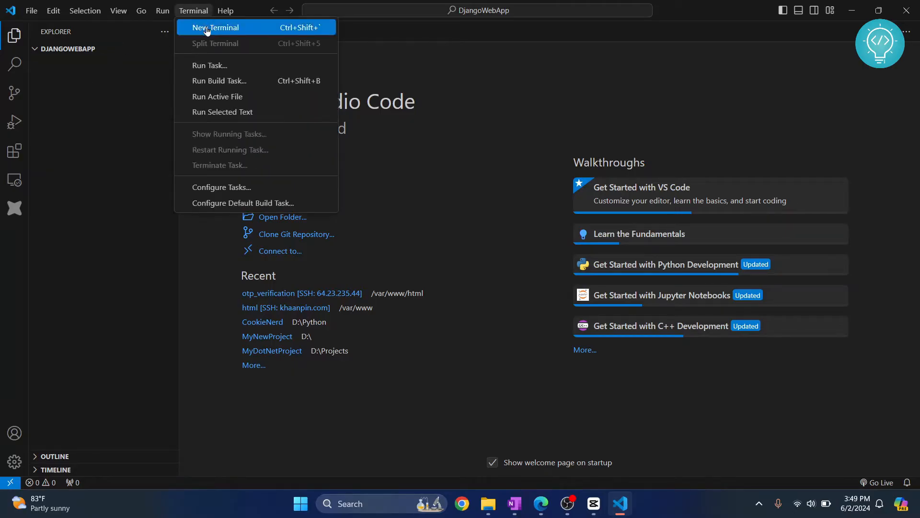
{"action": "left_click", "coordinate": [215, 27]}
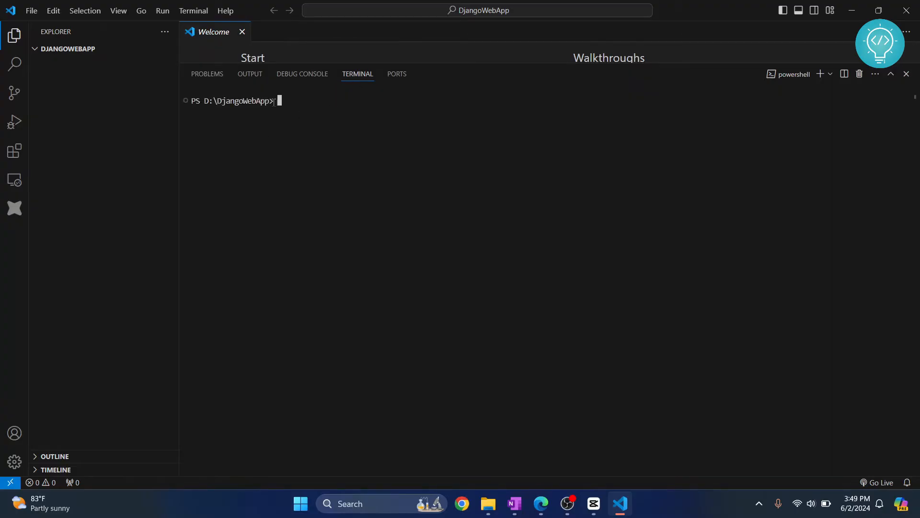
{"action": "double_click", "coordinate": [238, 100]}
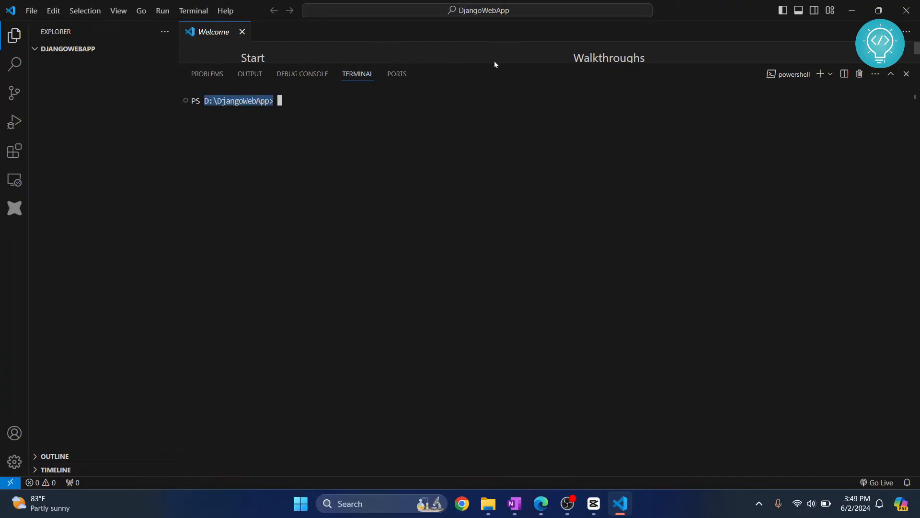
{"action": "left_click_drag", "start_coordinate": [494, 73], "coordinate": [509, 199]}
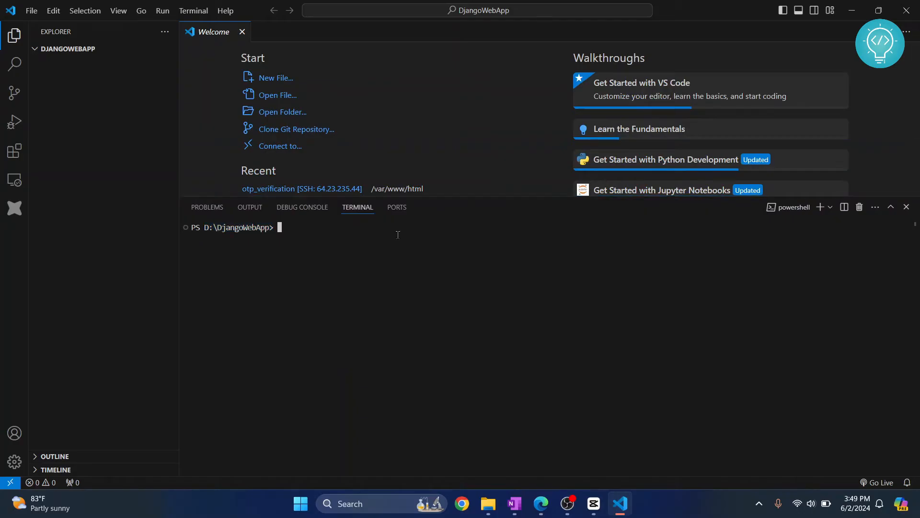
- Run python -m venv myvenv to create the myvenv virtual environment
{"action": "type", "text": "python"}
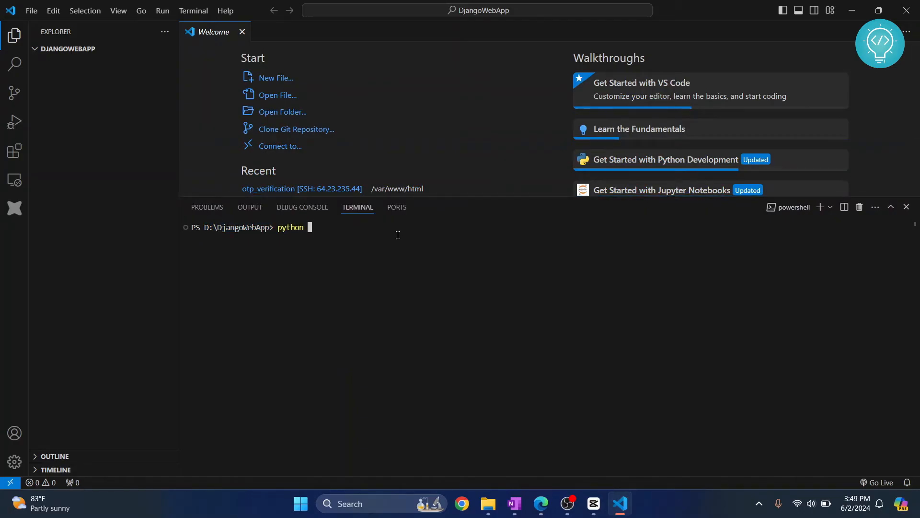
{"action": "type", "text": "-m venv"}
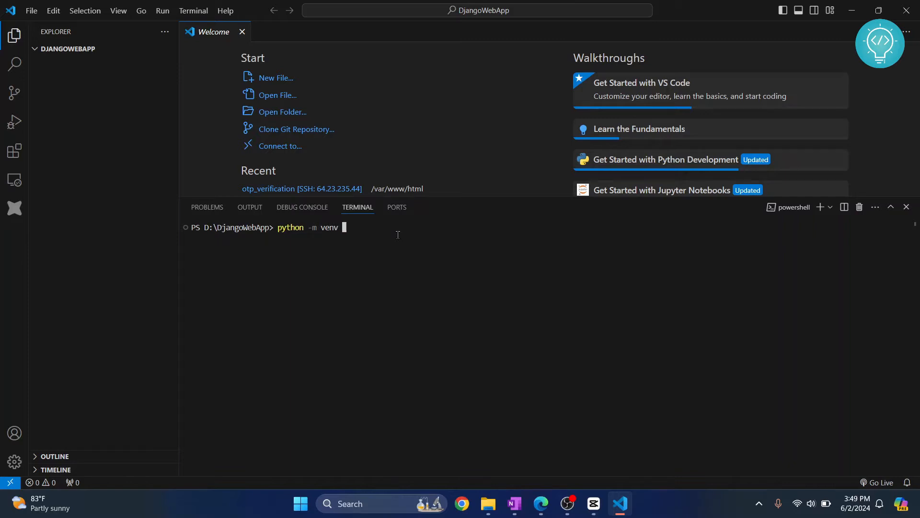
{"action": "type", "text": "m"}
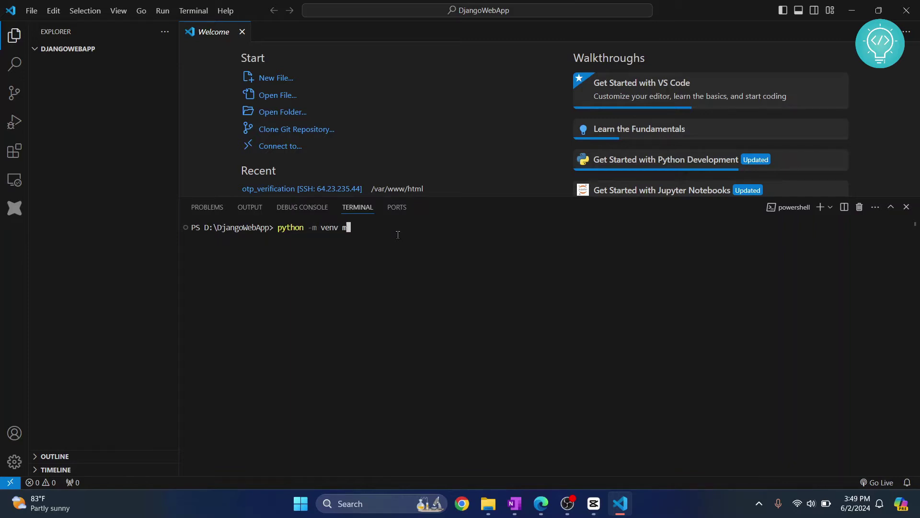
{"action": "type", "text": "yvenv"}
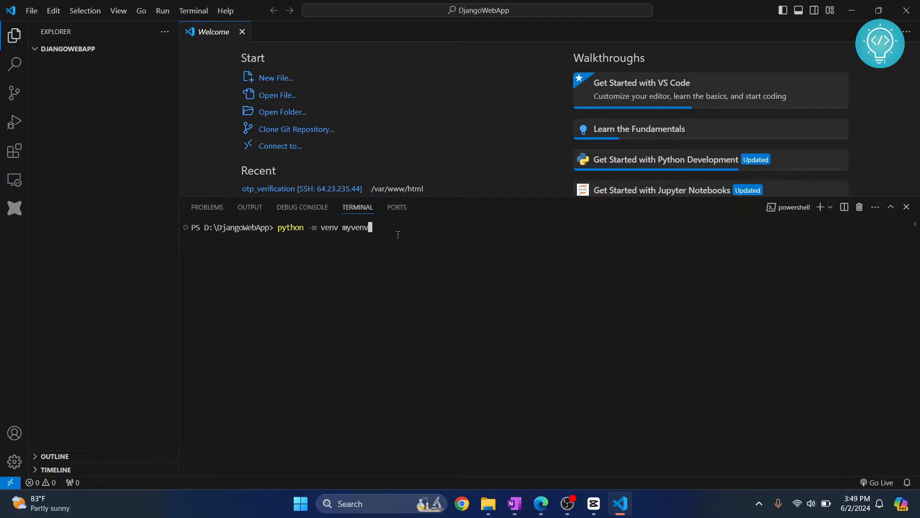
{"action": "key", "text": "Enter"}
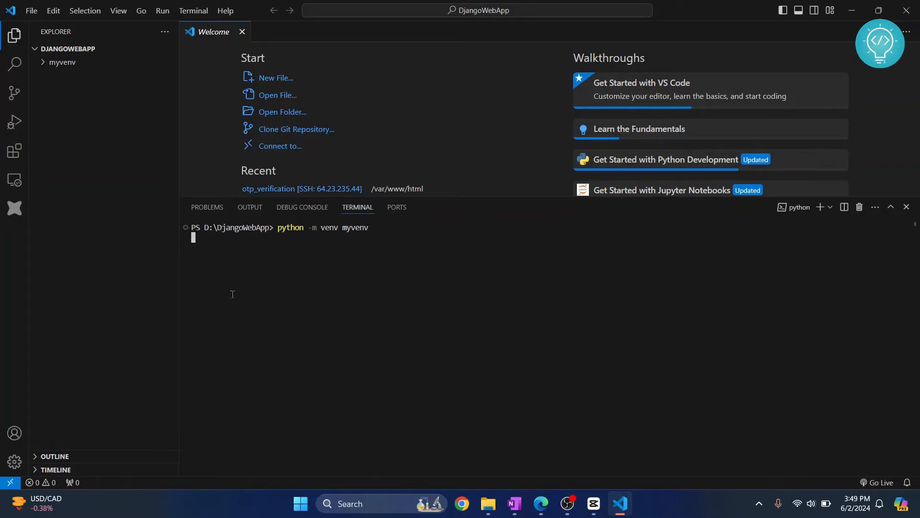
{"action": "mouse_move", "coordinate": [201, 228]}
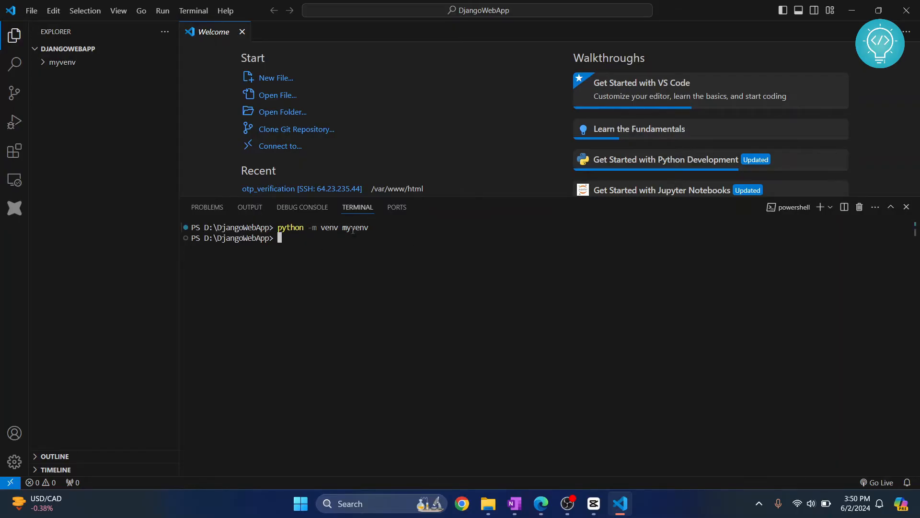
{"action": "mouse_move", "coordinate": [294, 247]}
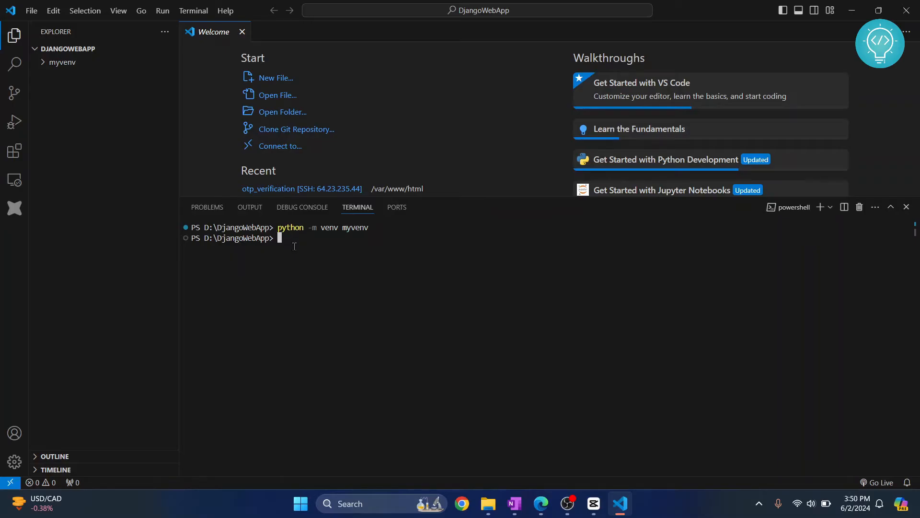
- Run .\myvenv\Scripts\activate so the myvenv name prefixes the prompt
{"action": "type", "text": "m"}
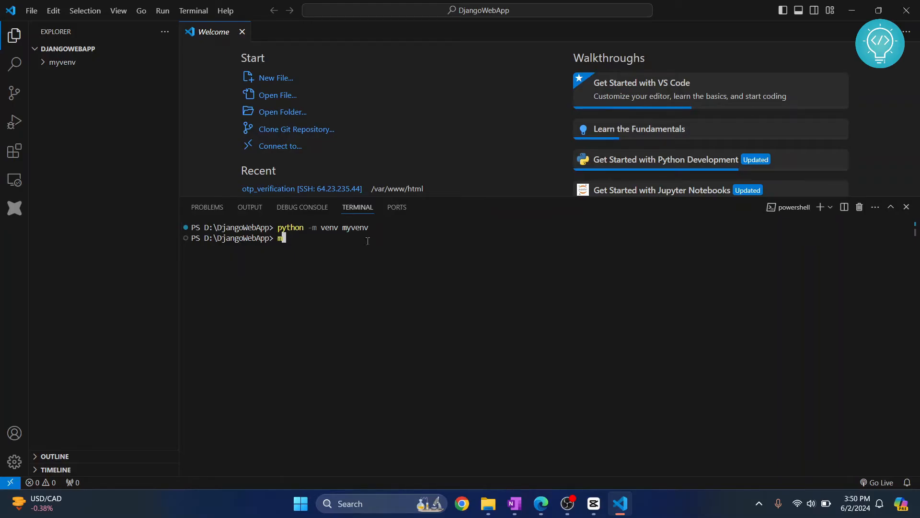
{"action": "type", "text": "yvenv"}
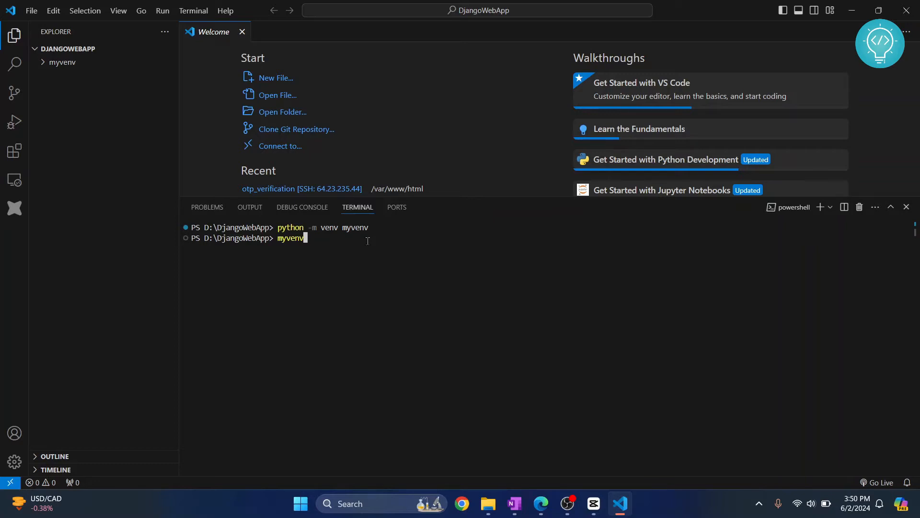
{"action": "type", "text": ".\\myvenv\\"}
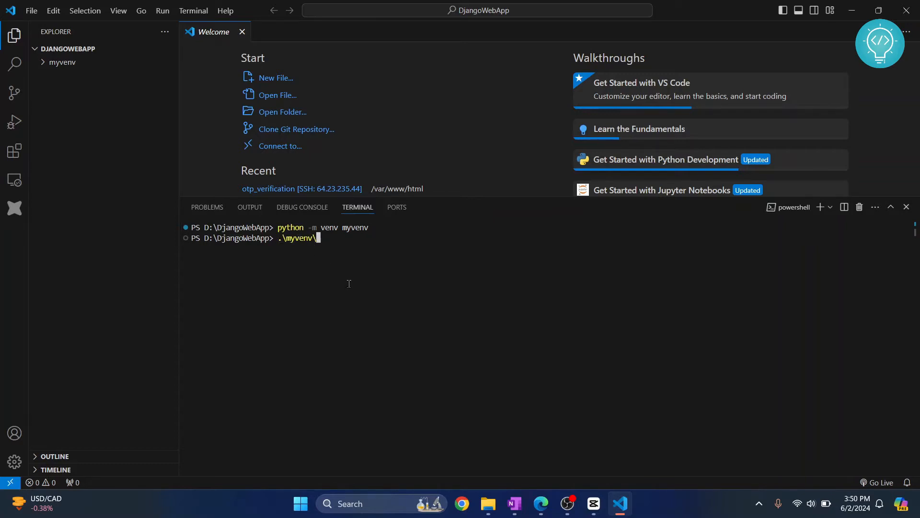
{"action": "type", "text": "S"}
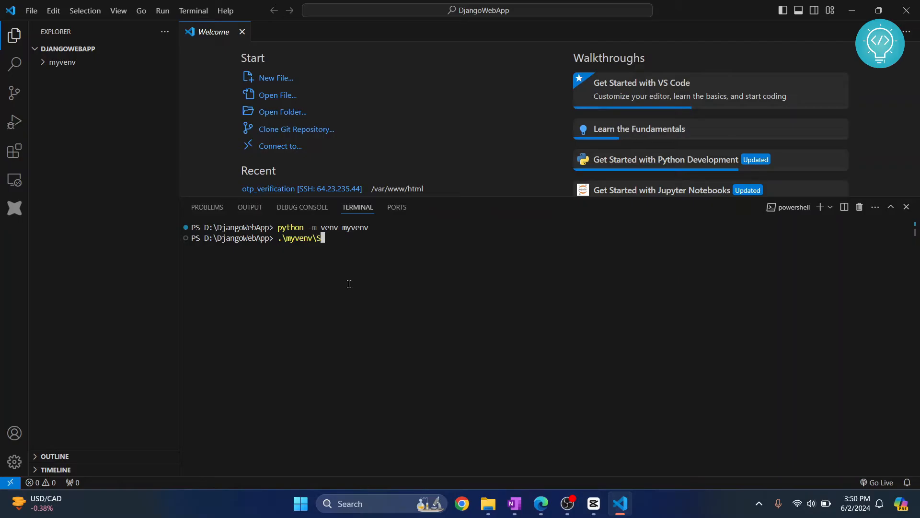
{"action": "type", "text": "cripts\\"}
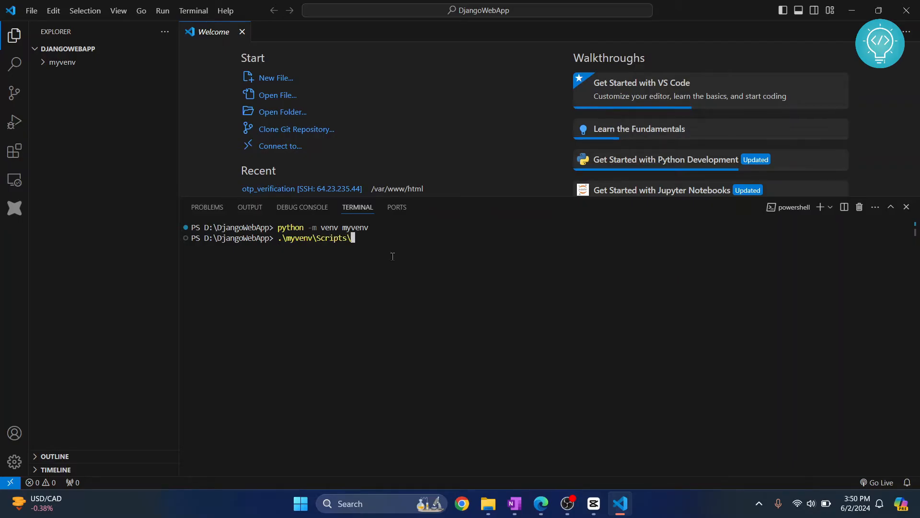
{"action": "mouse_move", "coordinate": [408, 251]}
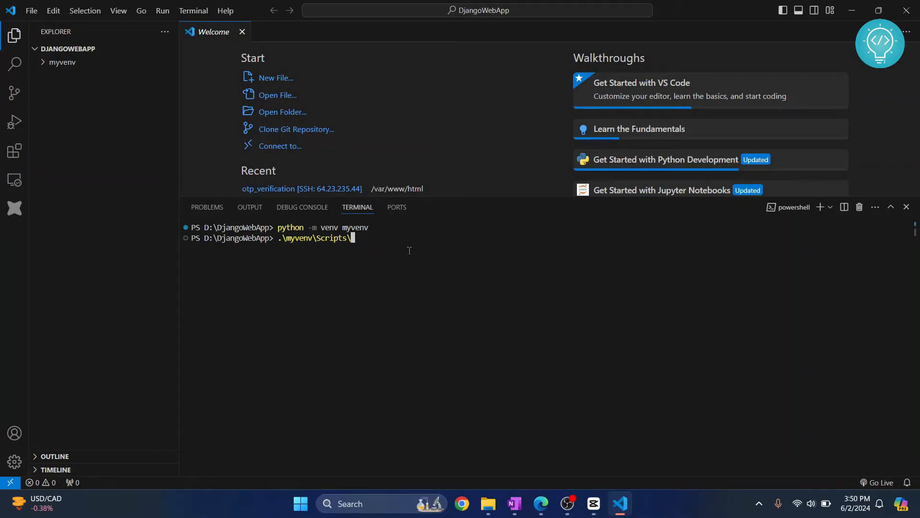
{"action": "type", "text": "activate"}
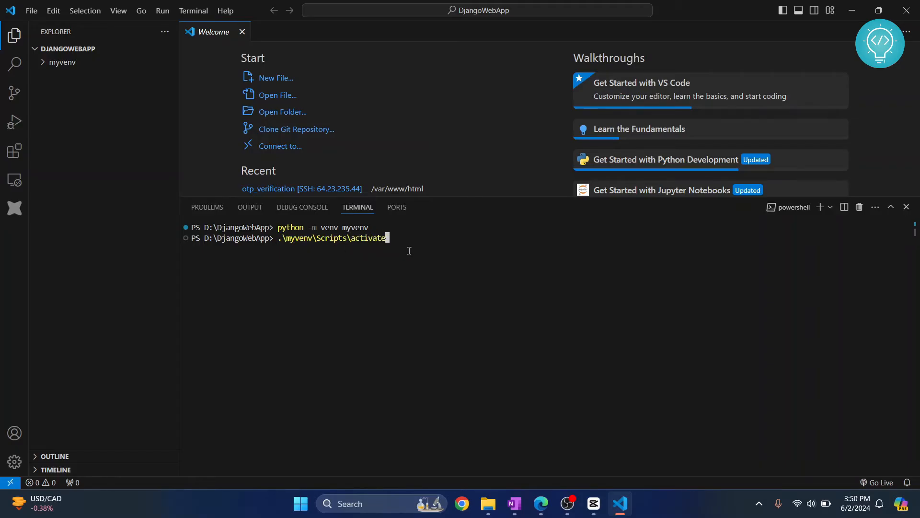
{"action": "key", "text": "Enter"}
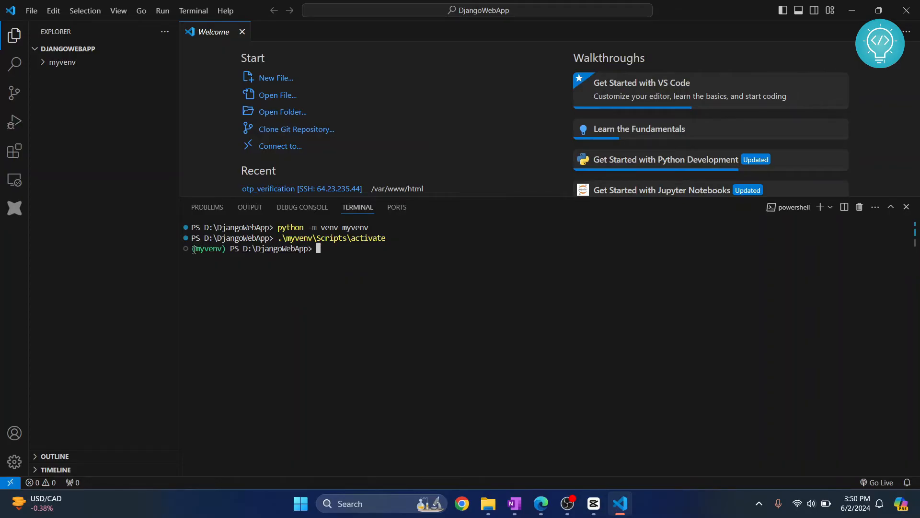
{"action": "double_click", "coordinate": [207, 249]}
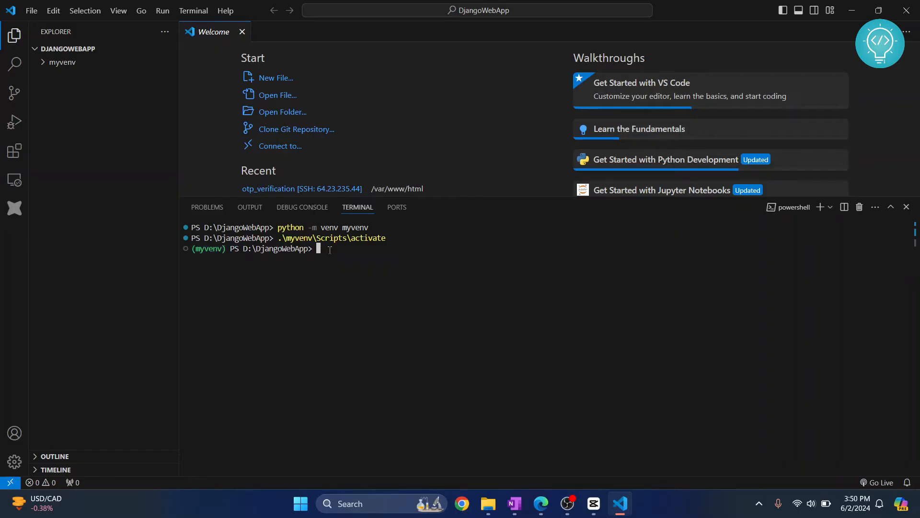
- Run pip install django inside the activated myvenv environment
{"action": "type", "text": "p"}
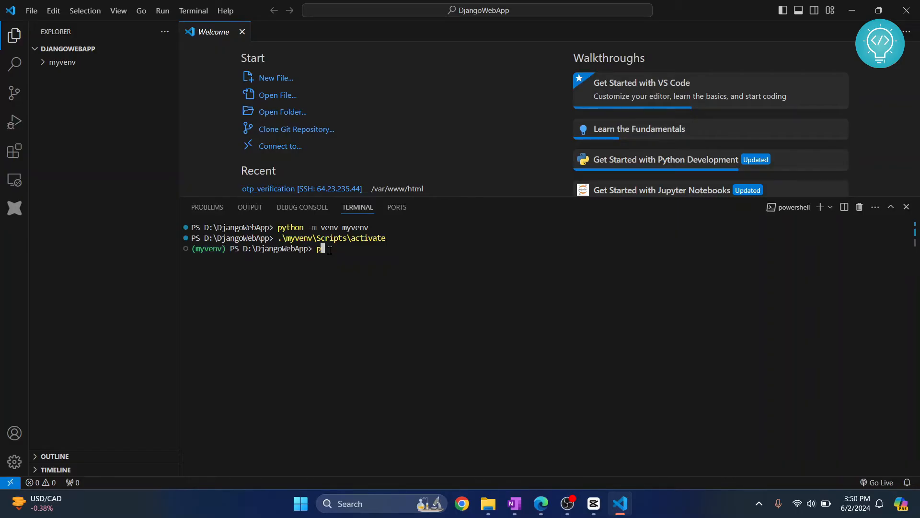
{"action": "type", "text": "ip install"}
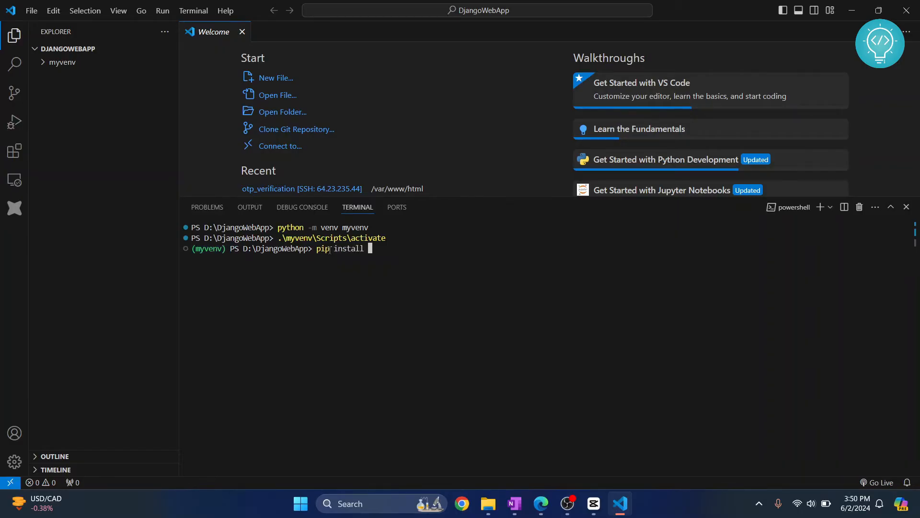
{"action": "type", "text": "django"}
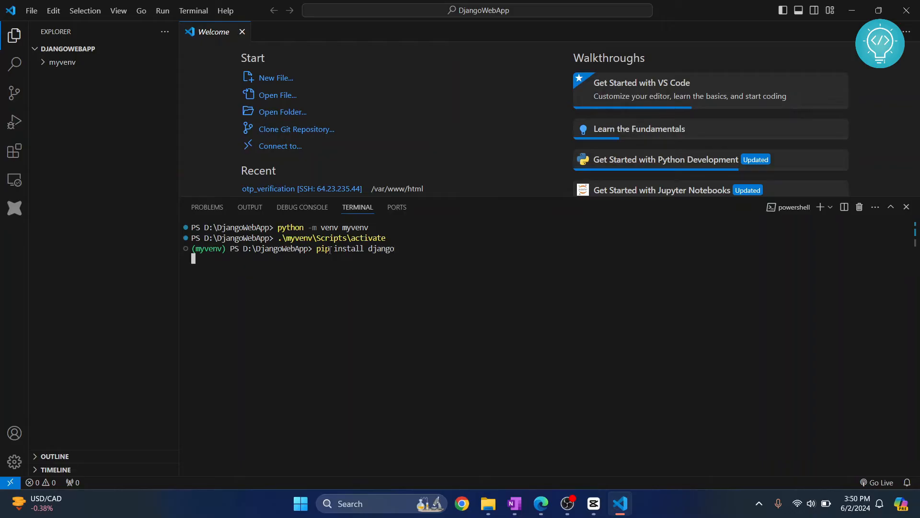
{"action": "key", "text": "Enter"}
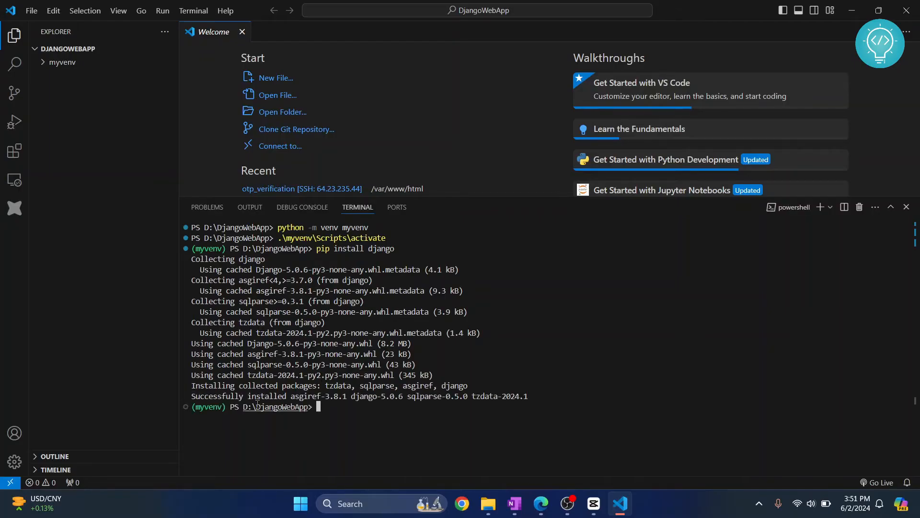
- Highlight the successful installation message and the django-5.0.6 version in the output
{"action": "double_click", "coordinate": [209, 396]}
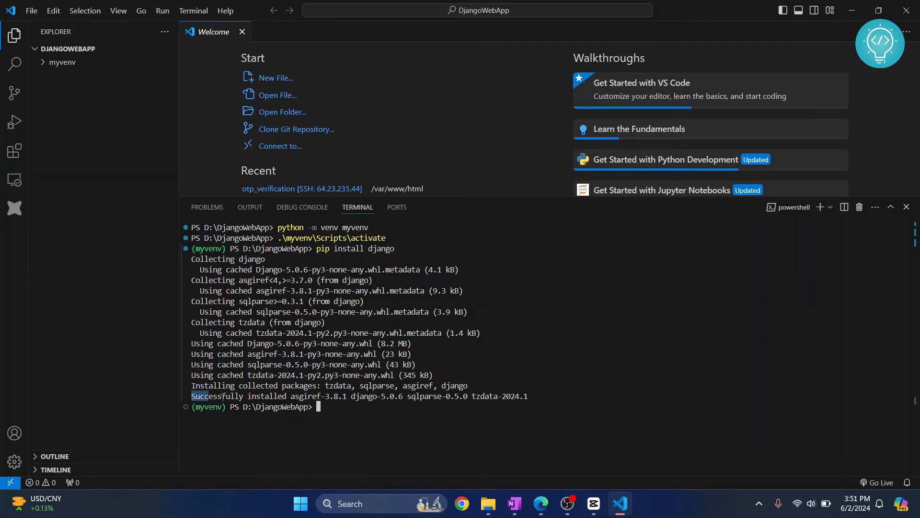
{"action": "double_click", "coordinate": [375, 396]}
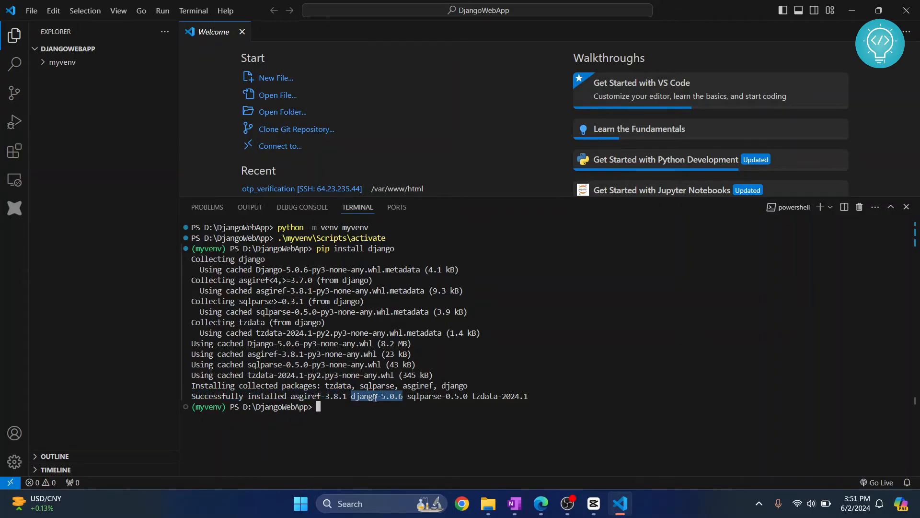
{"action": "left_click", "coordinate": [335, 407]}
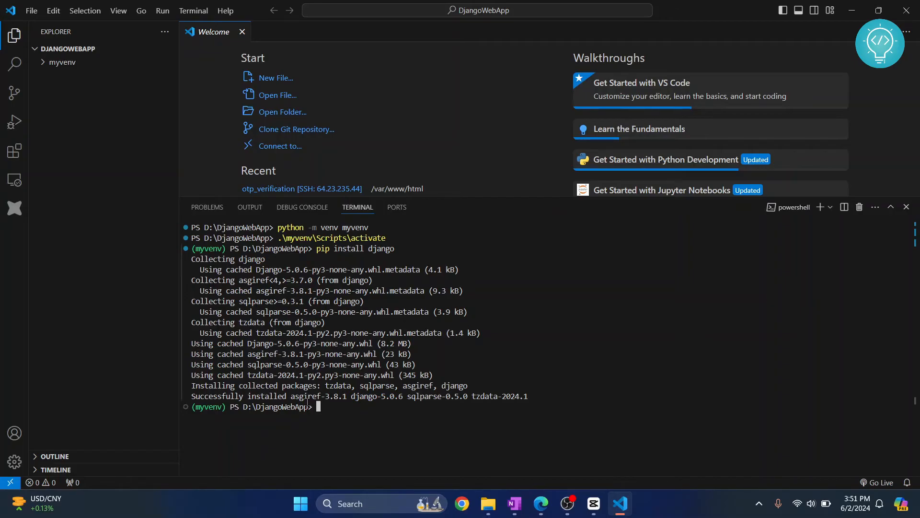
- Run django-admin startproject djangowebapp . to create the project in the workspace root
{"action": "type", "text": "django"}
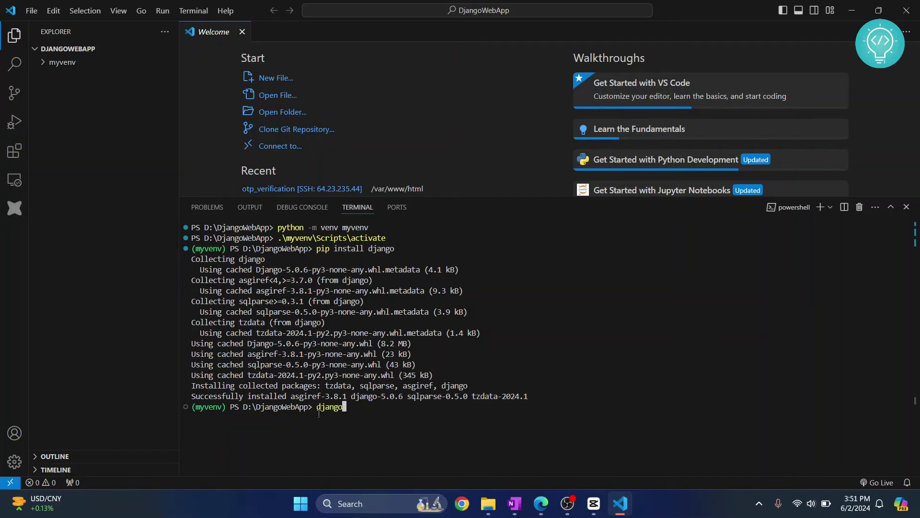
{"action": "type", "text": "-admin s"}
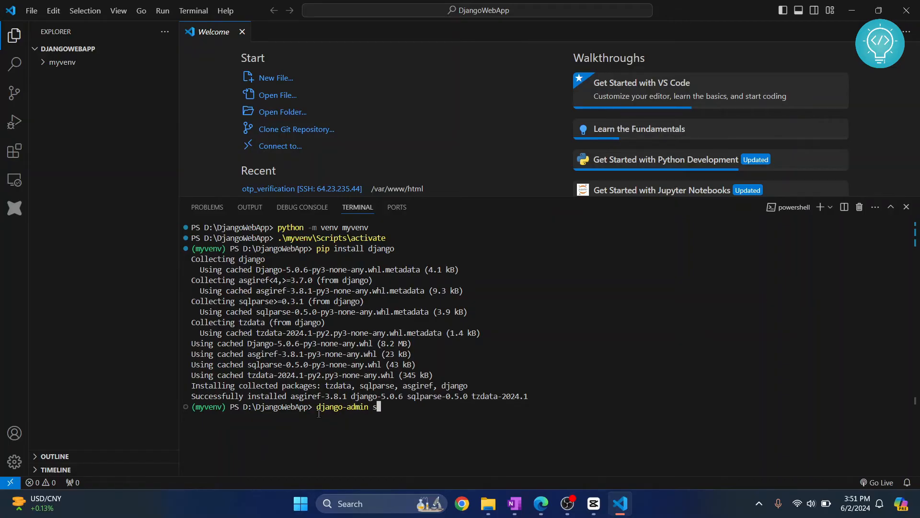
{"action": "type", "text": "tartproject"}
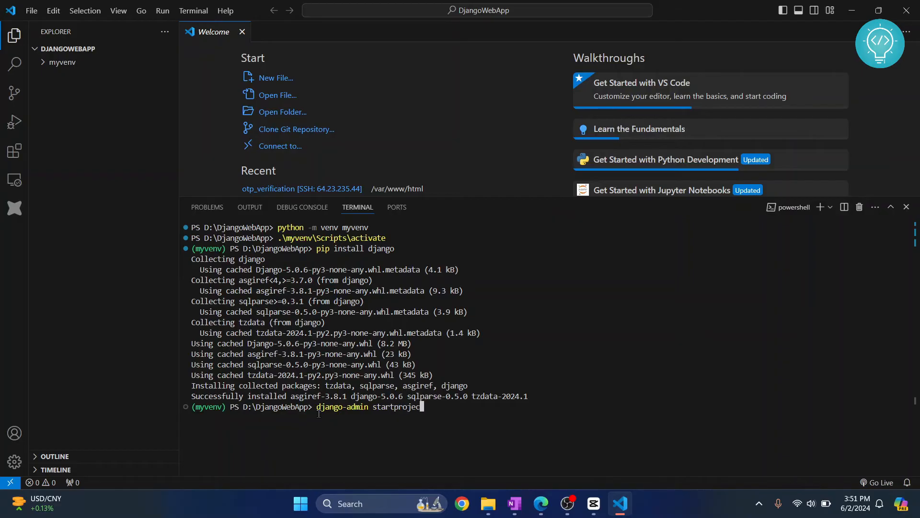
{"action": "type", "text": "d"}
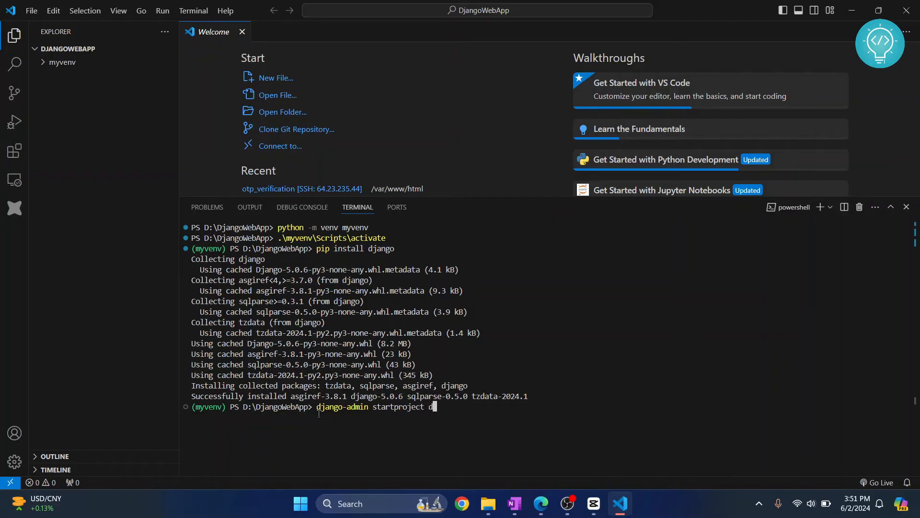
{"action": "type", "text": "jangowebapp ."}
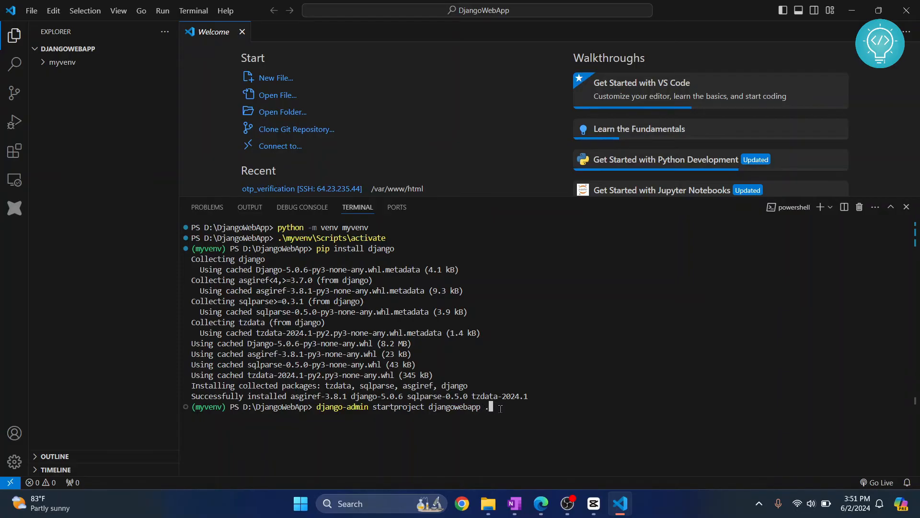
{"action": "key", "text": "Enter"}
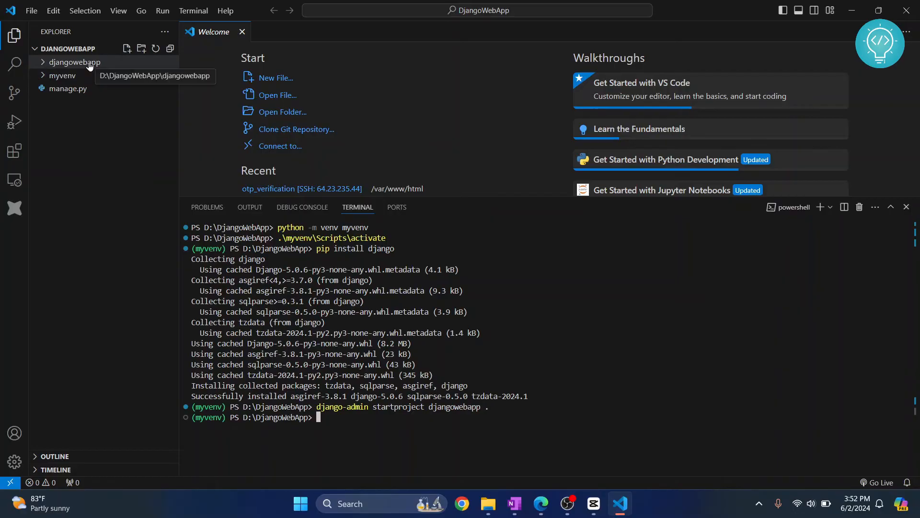
- Expand the djangowebapp package, review settings.py and manage.py, then close settings.py
{"action": "left_click", "coordinate": [74, 61]}
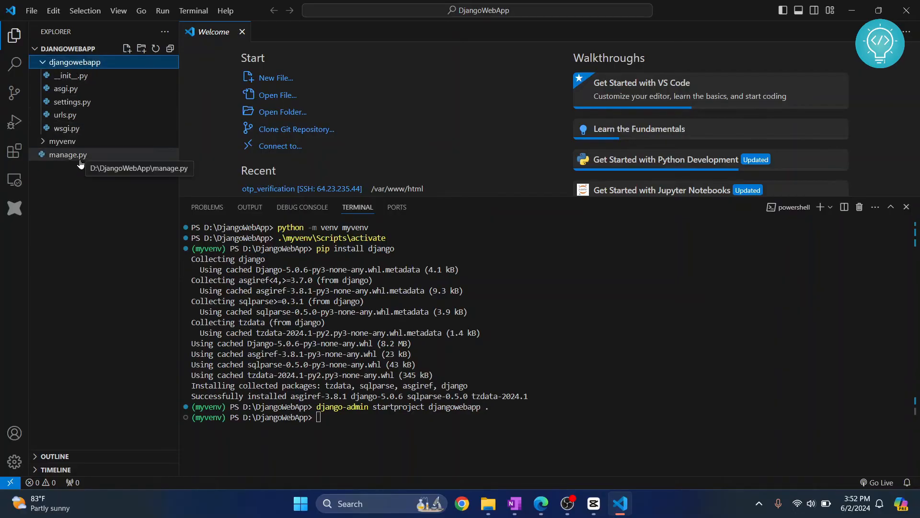
{"action": "left_click", "coordinate": [66, 61]}
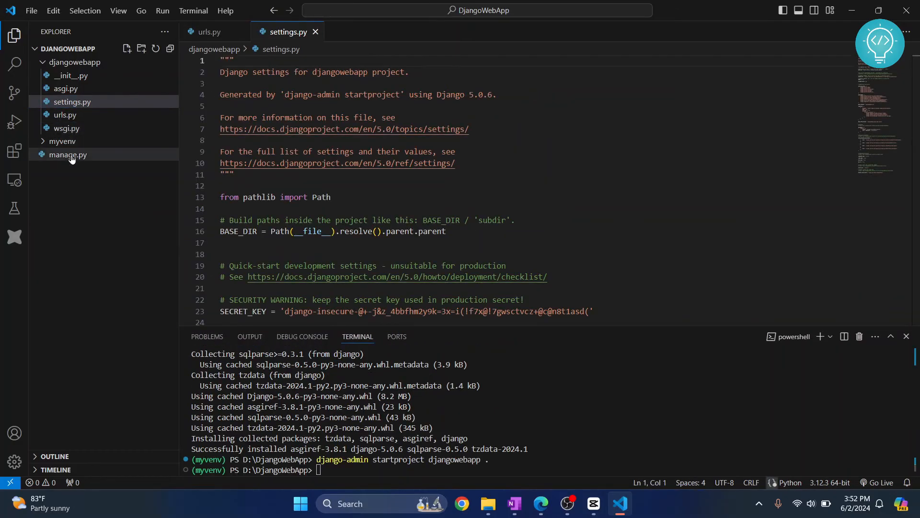
{"action": "left_click", "coordinate": [67, 155]}
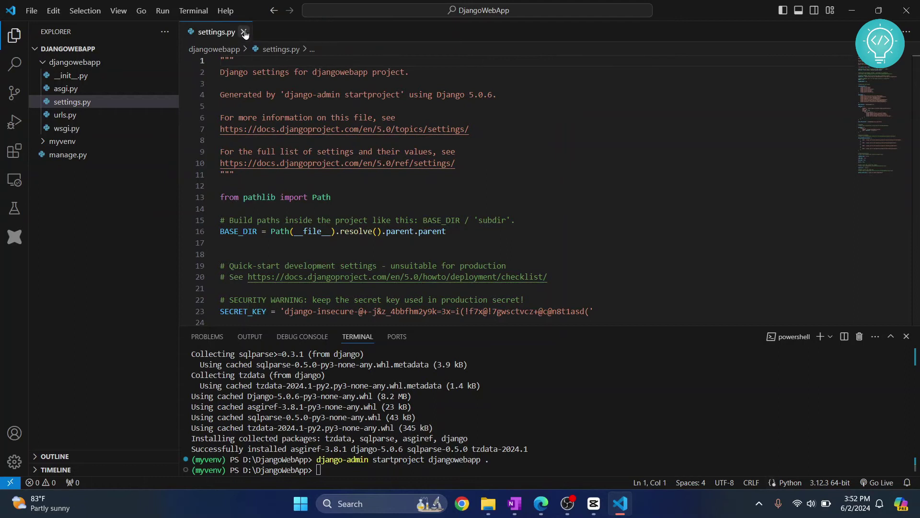
{"action": "left_click", "coordinate": [244, 32]}
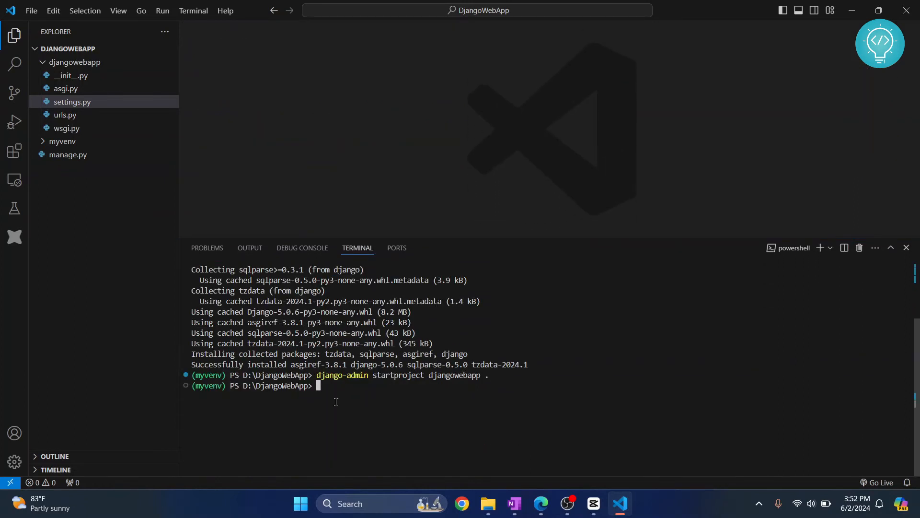
{"action": "type", "text": "python manage.py"}
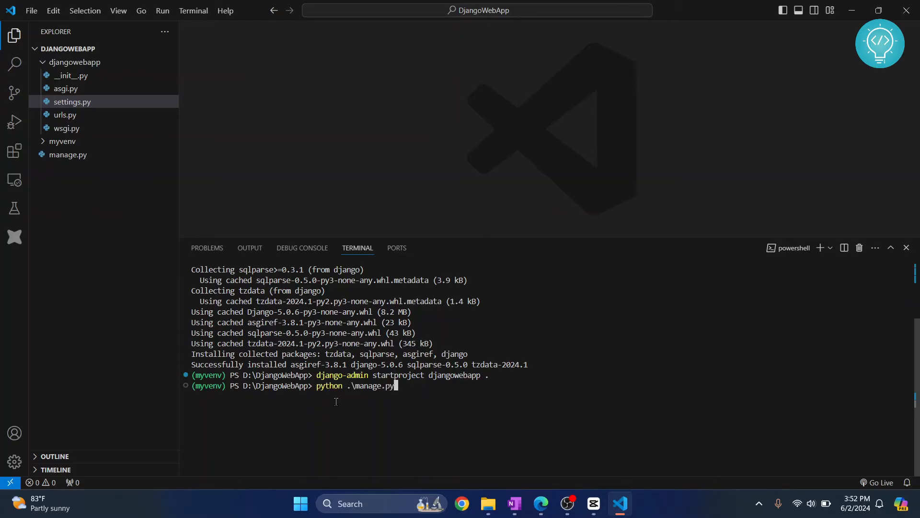
{"action": "type", "text": "runserver"}
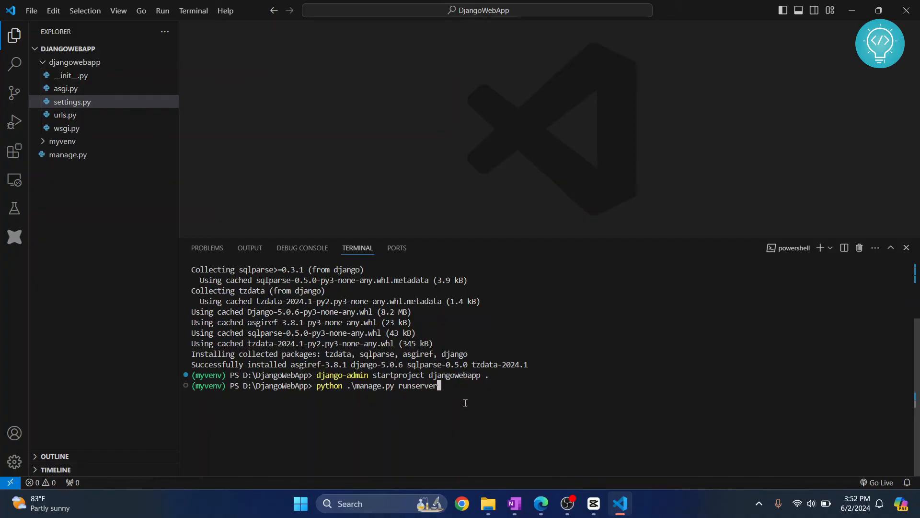
{"action": "key", "text": "Enter"}
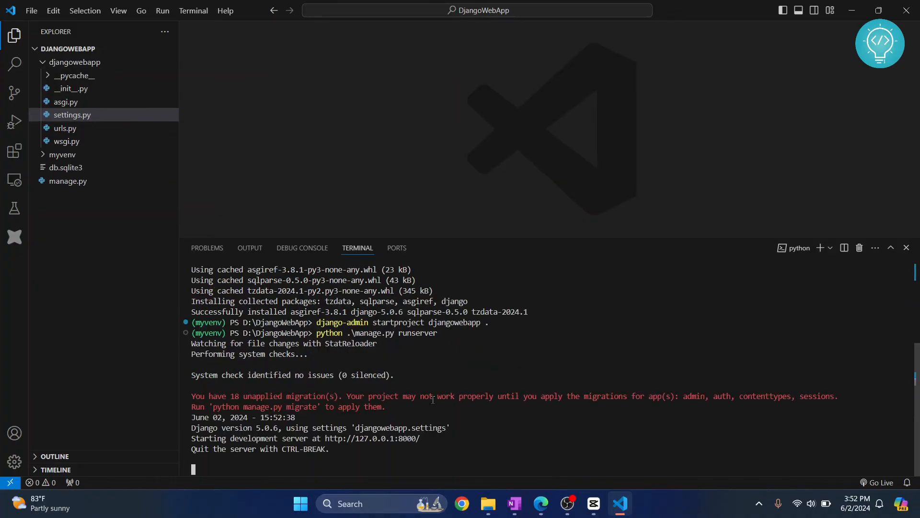
{"action": "mouse_move", "coordinate": [345, 436]}
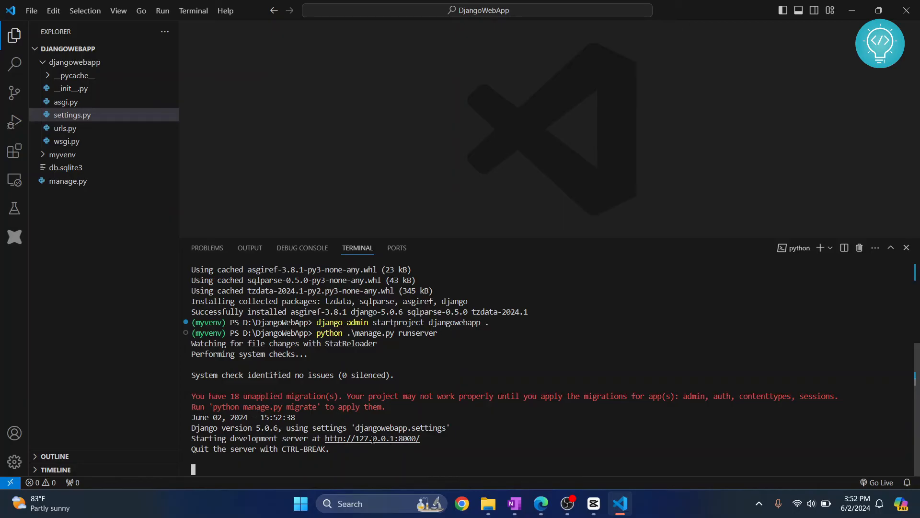
{"action": "mouse_move", "coordinate": [352, 443]}
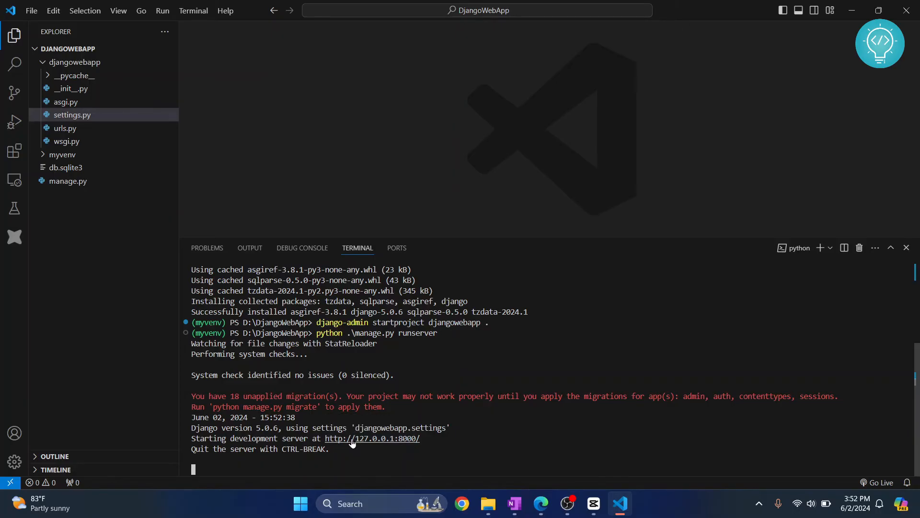
- Open 127.0.0.1:8000 in Edge, view Django's install-success page, and return to VS Code
{"action": "left_click", "coordinate": [372, 438]}
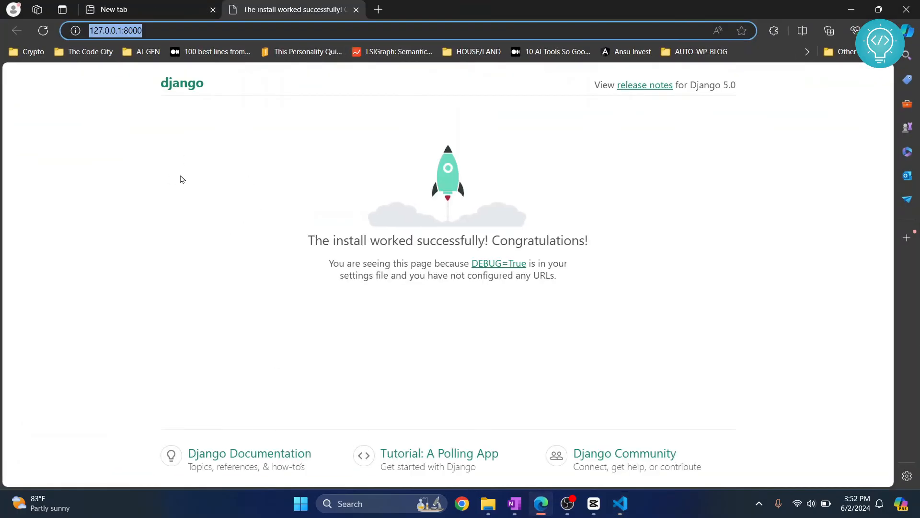
{"action": "scroll", "scroll_direction": "down", "scroll_amount": 3}
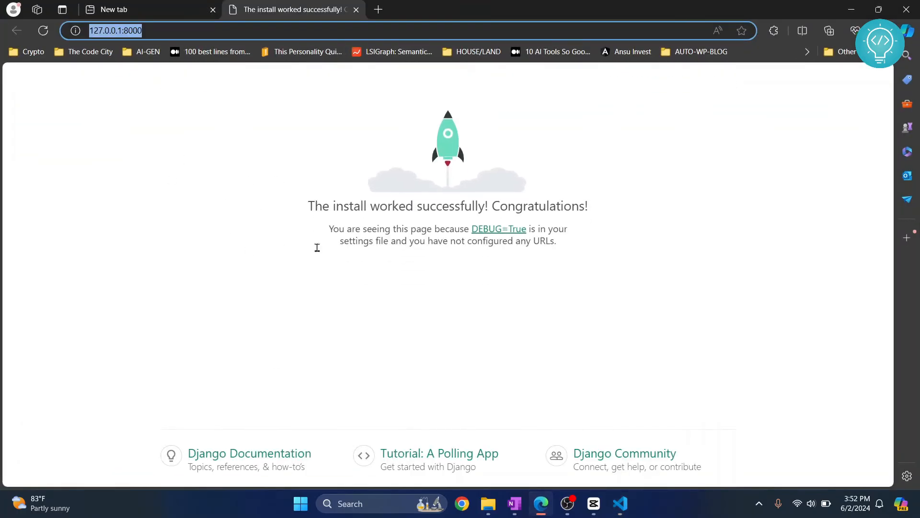
{"action": "left_click", "coordinate": [619, 504]}
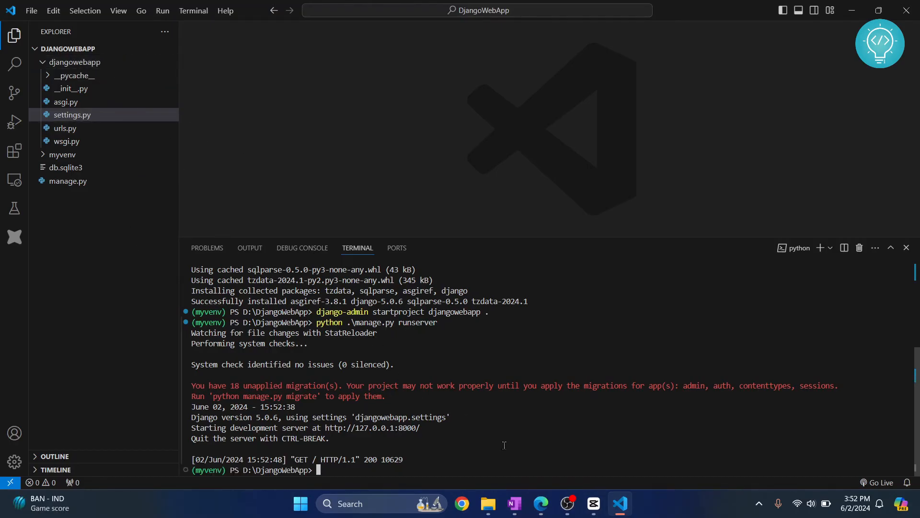
{"action": "mouse_move", "coordinate": [859, 247]}
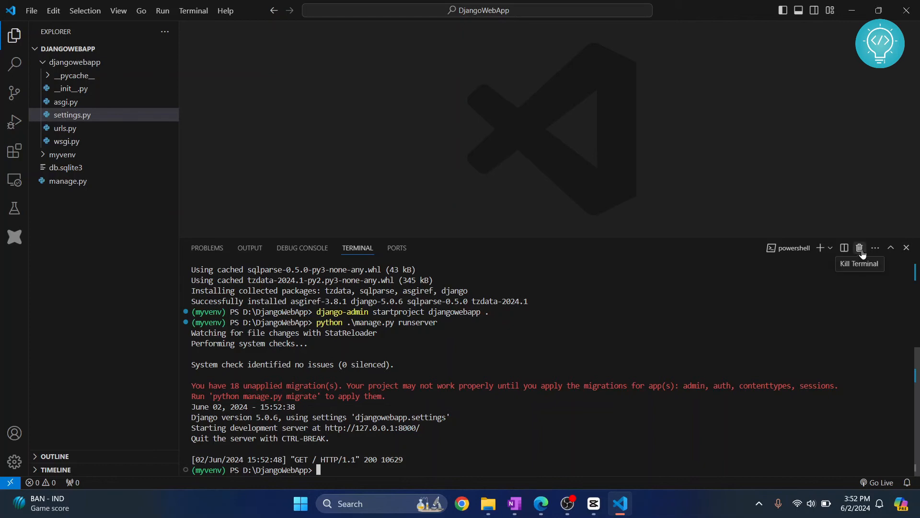
- Kill the running terminal and open a fresh PowerShell terminal at D:\DjangoWebApp
{"action": "left_click", "coordinate": [859, 247]}
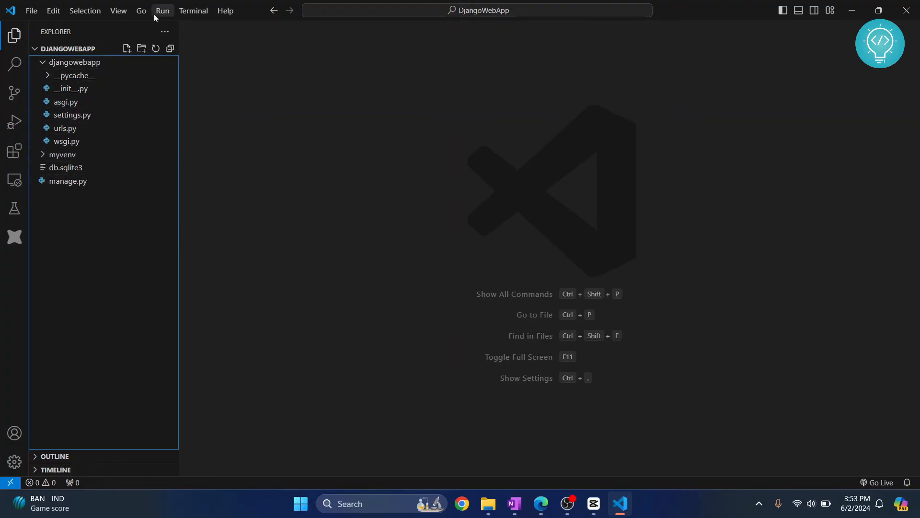
{"action": "left_click", "coordinate": [194, 10]}
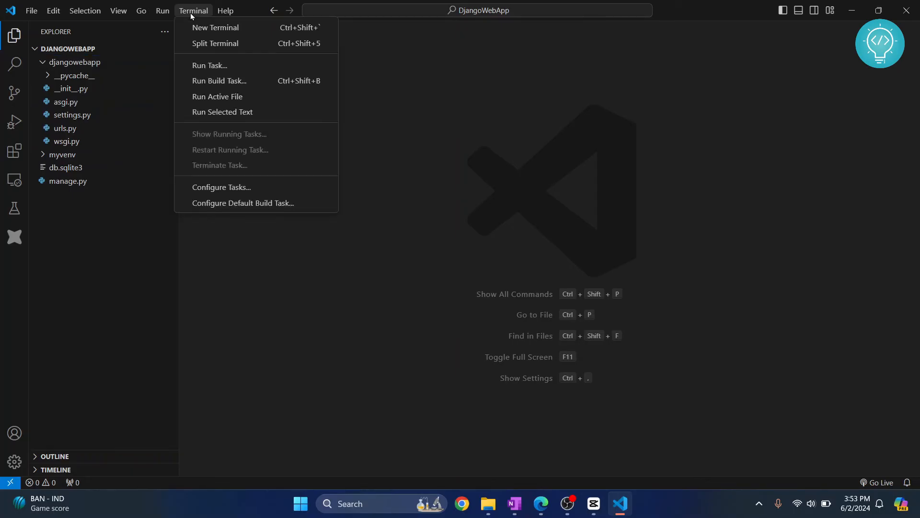
{"action": "mouse_move", "coordinate": [214, 28]}
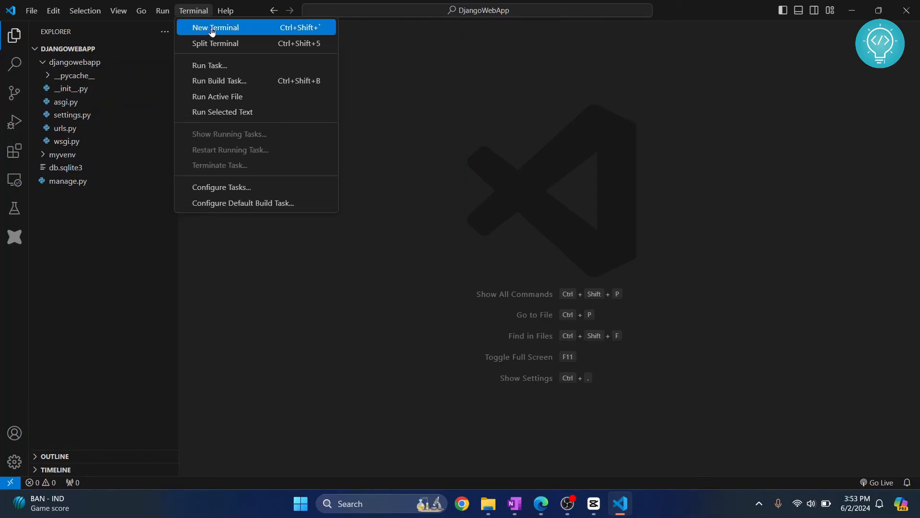
{"action": "left_click", "coordinate": [214, 27]}
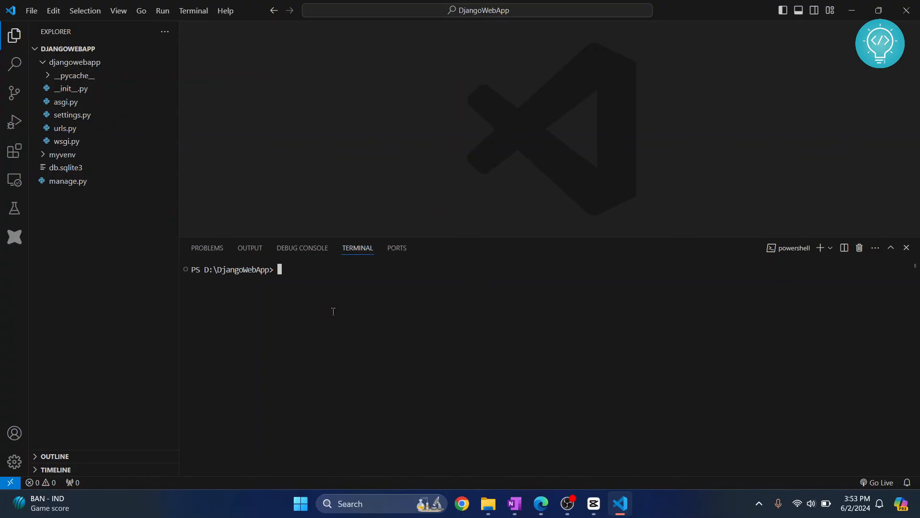
- Reactivate myvenv via .\myvenv\Scripts\activate and run python .\manage.py runserver
{"action": "type", "text": "myv"}
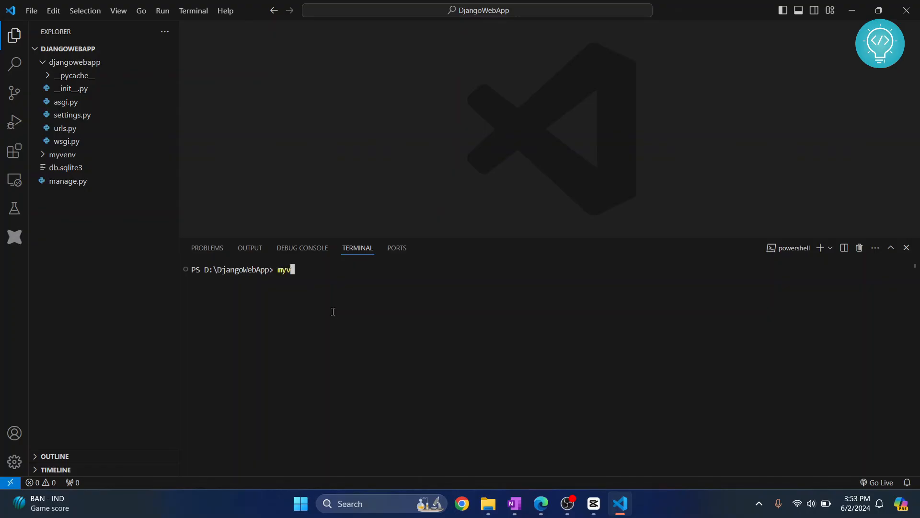
{"action": "type", "text": ".\\myvenv\\Scripts\\"}
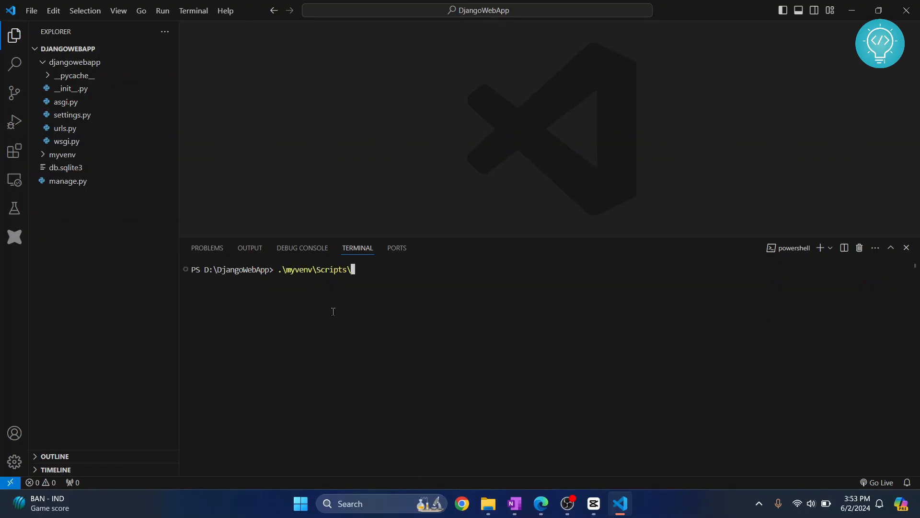
{"action": "type", "text": "activate"}
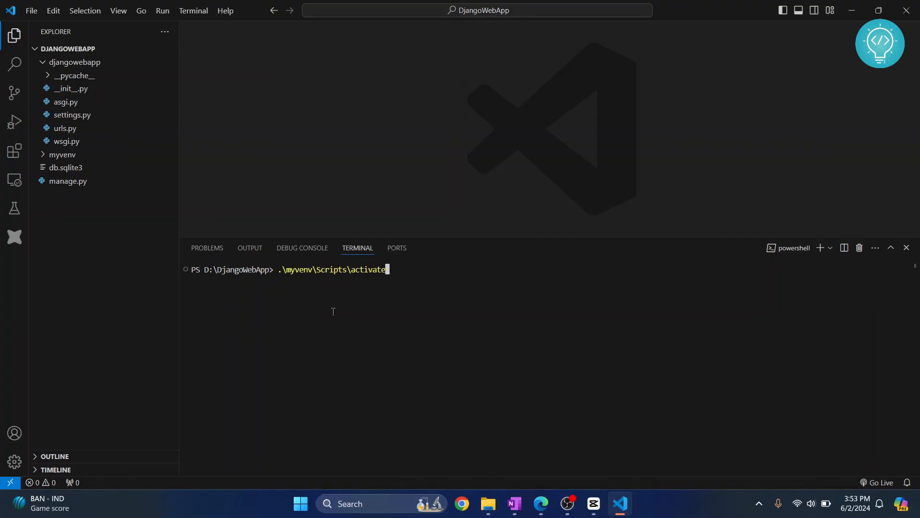
{"action": "type", "text": "python"}
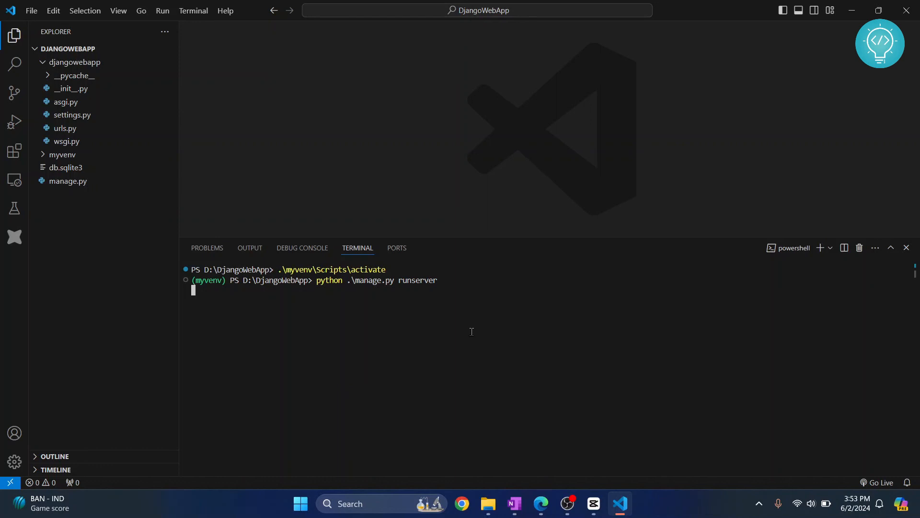
{"action": "key", "text": "Enter"}
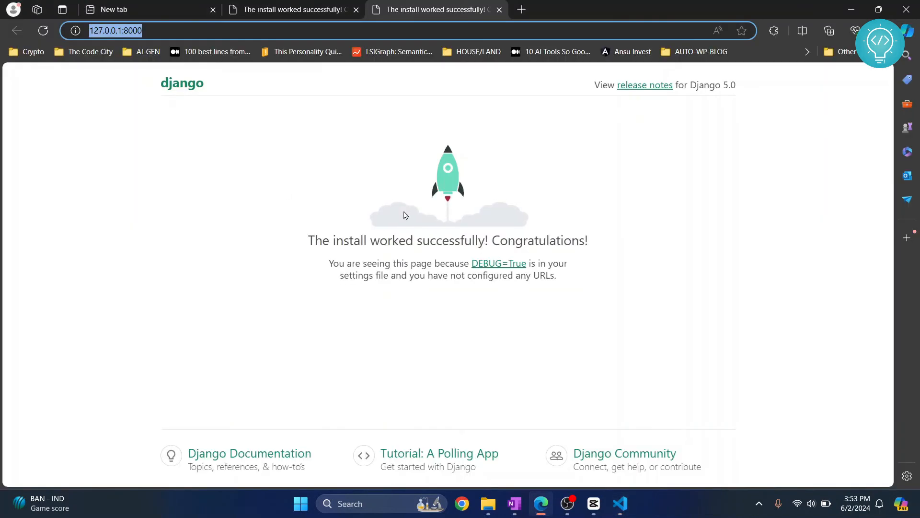
- View Django's success page at 127.0.0.1:8000 and confirm the GET / 200 log line
{"action": "left_click", "coordinate": [619, 503]}
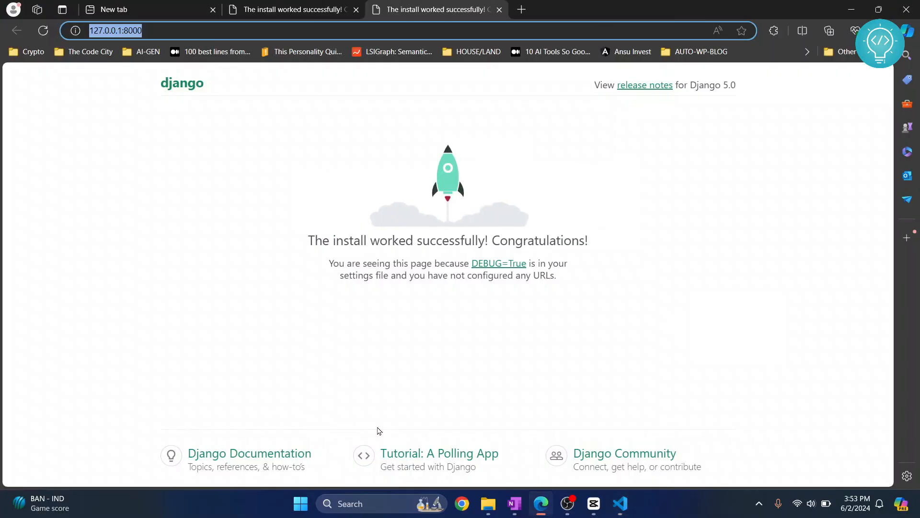
{"action": "left_click", "coordinate": [619, 504]}
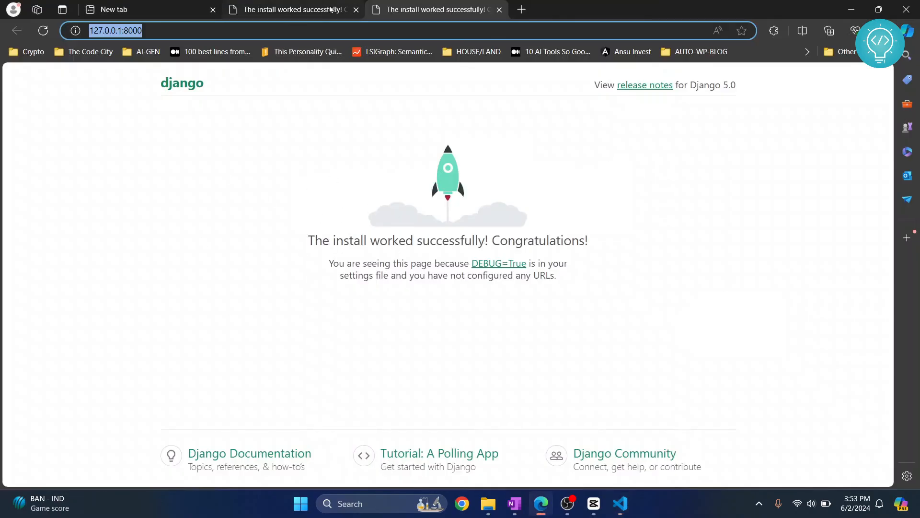
{"action": "left_click", "coordinate": [621, 502]}
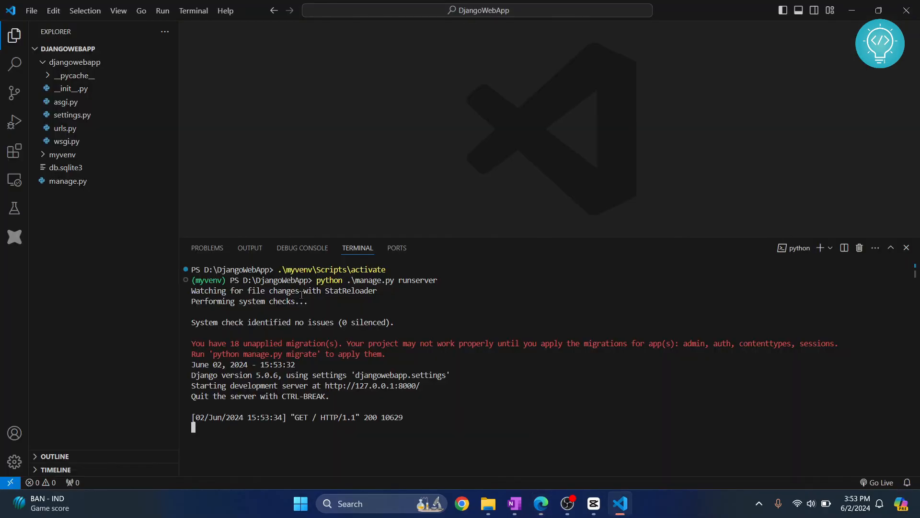
{"action": "mouse_move", "coordinate": [435, 445]}
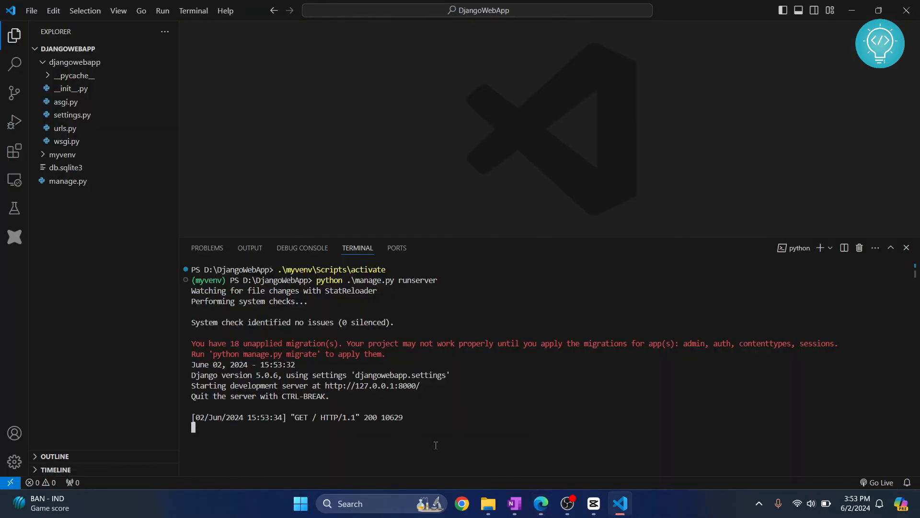